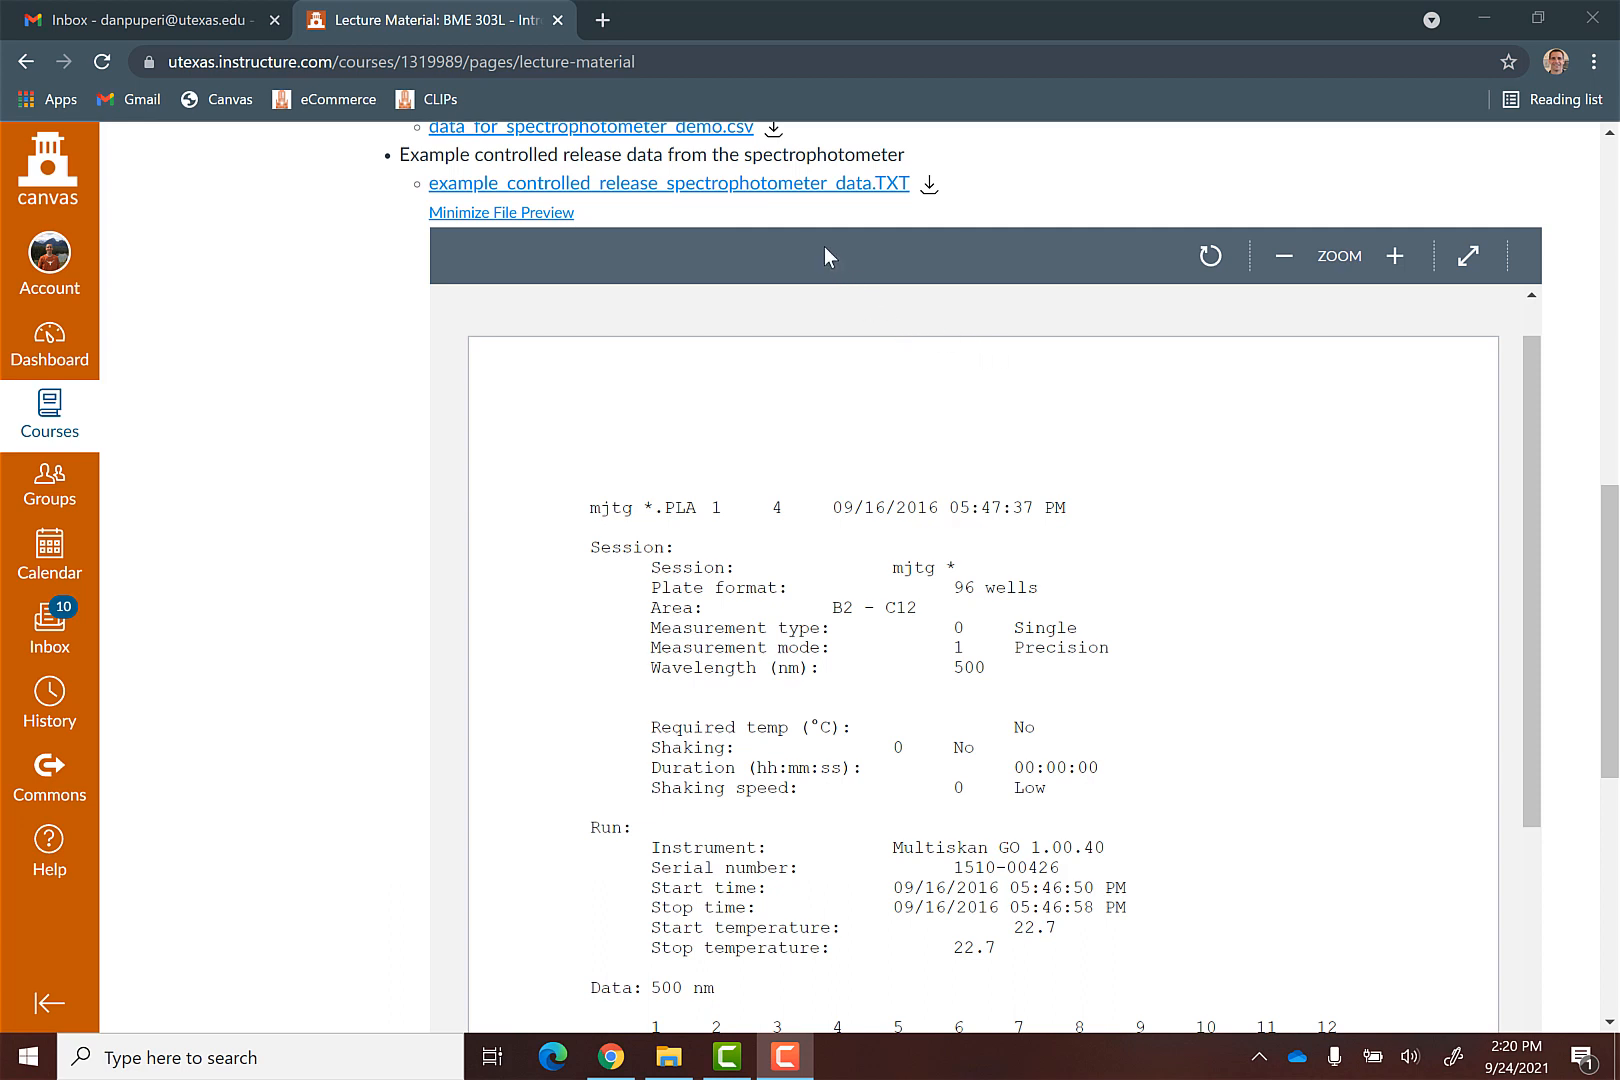
mouse_move(620, 194)
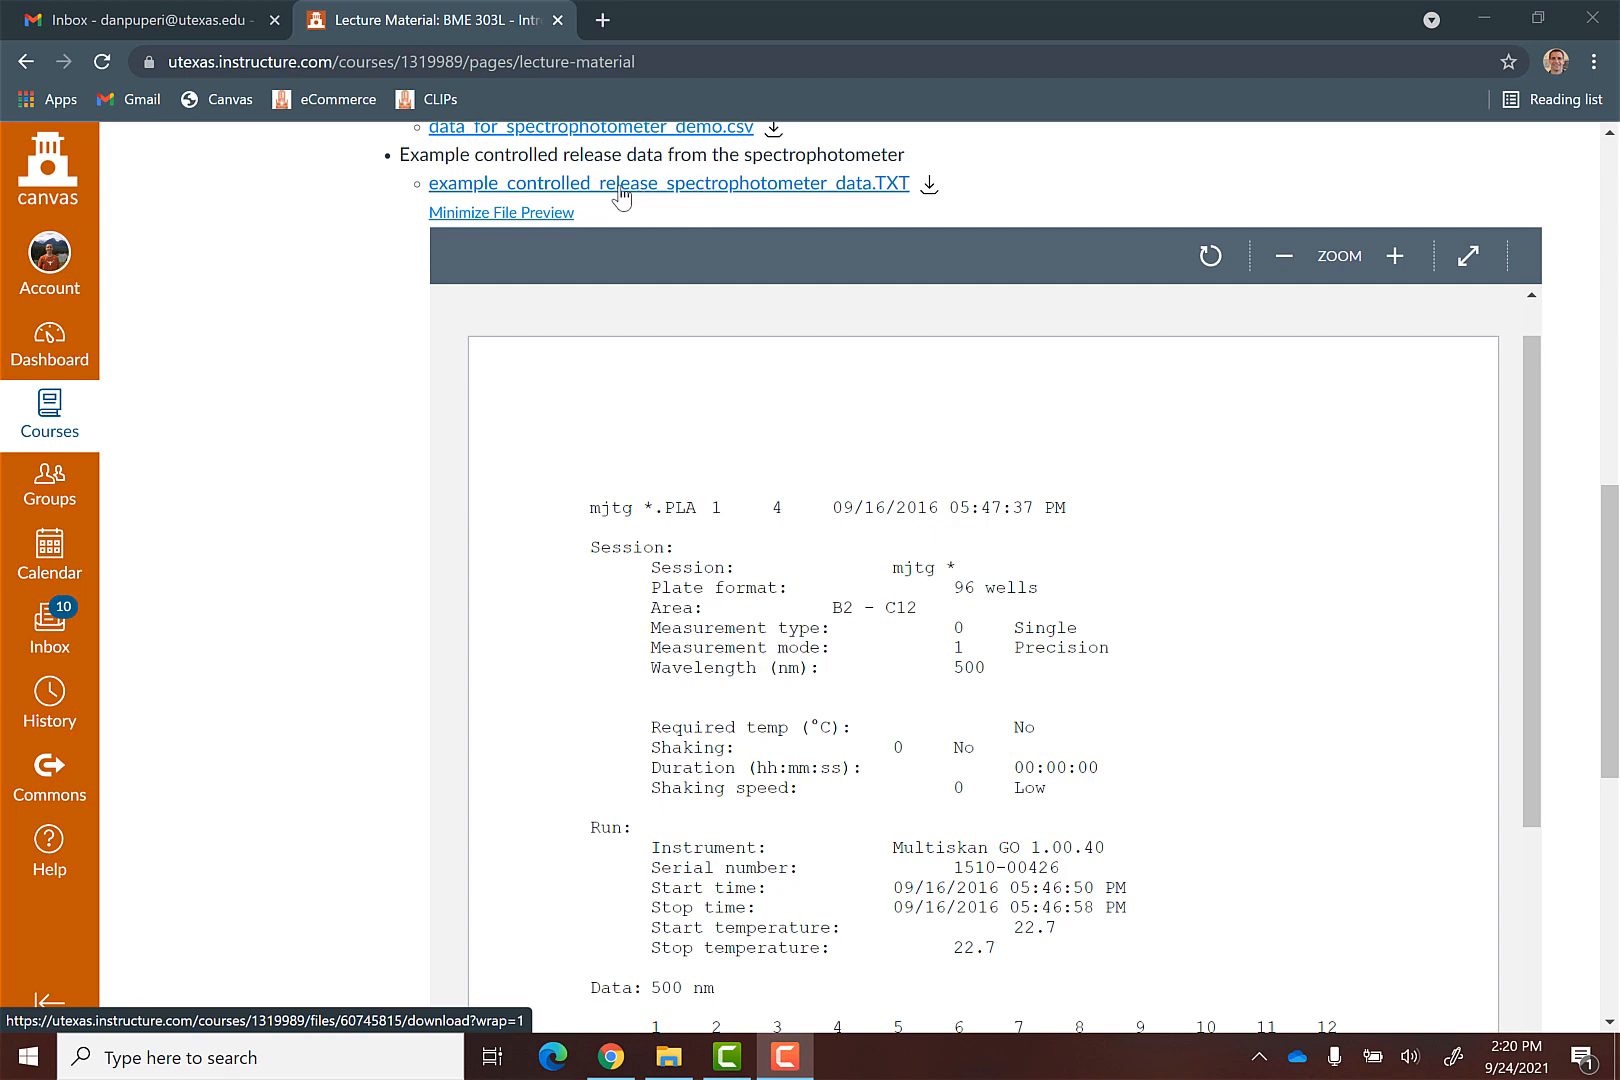
mouse_move(864, 198)
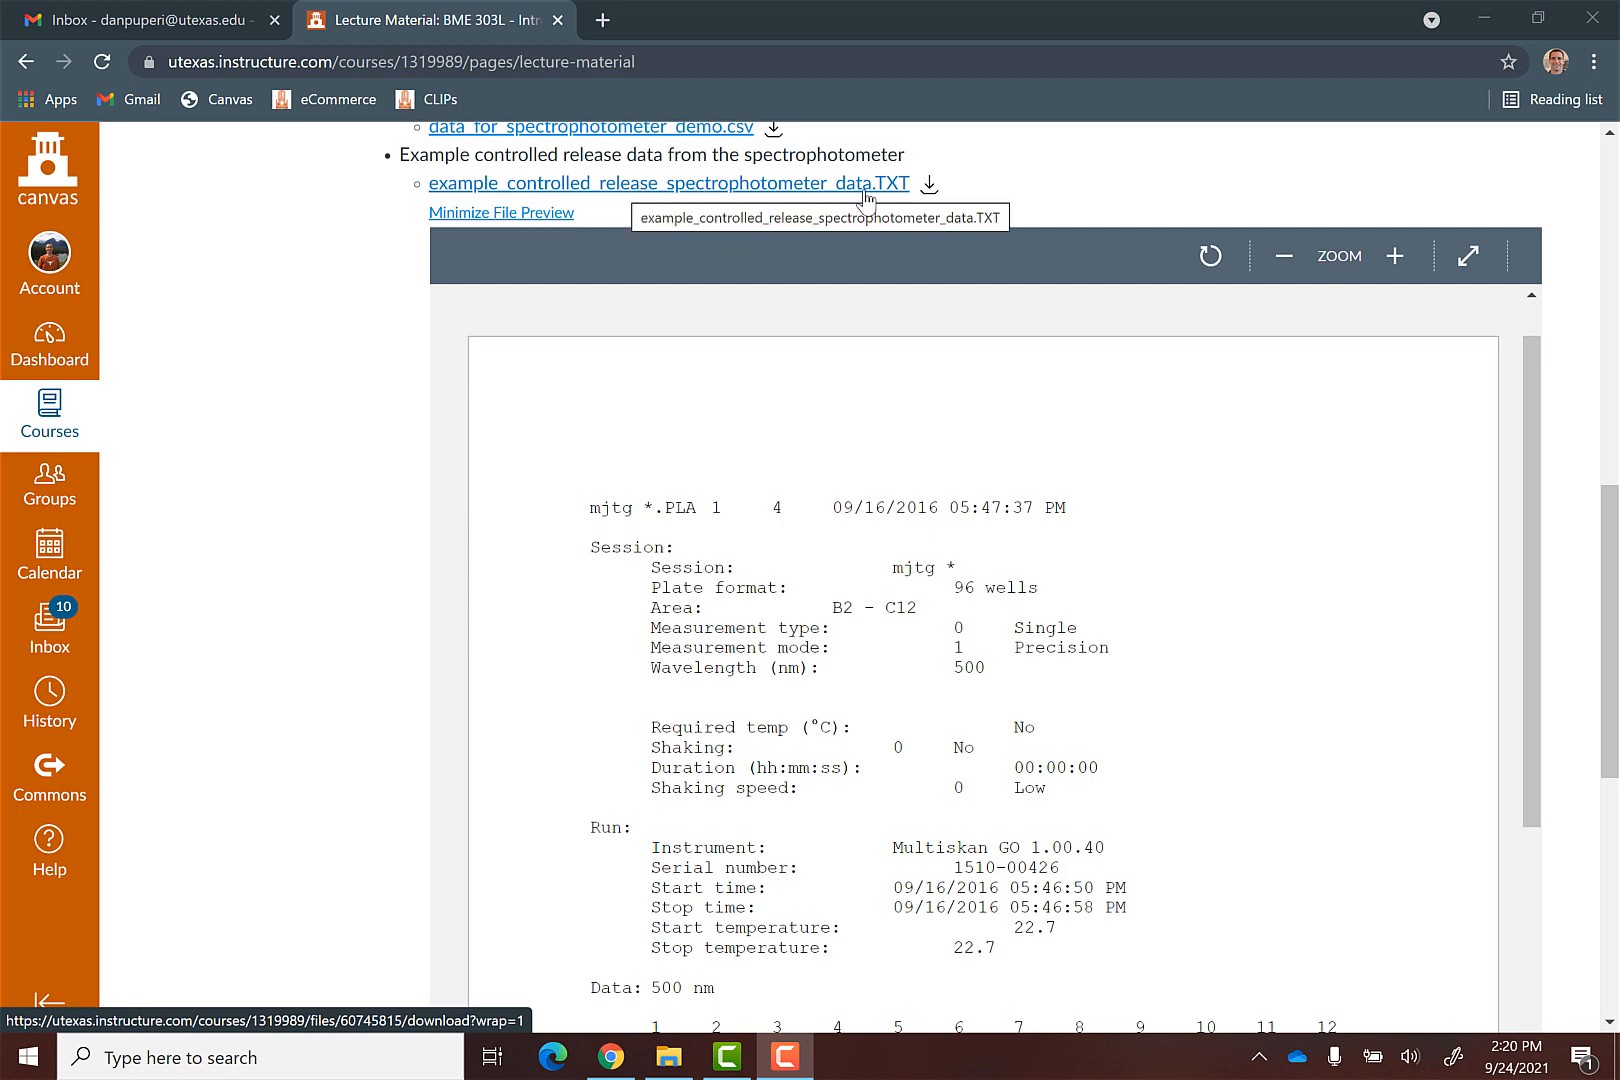
mouse_move(892, 196)
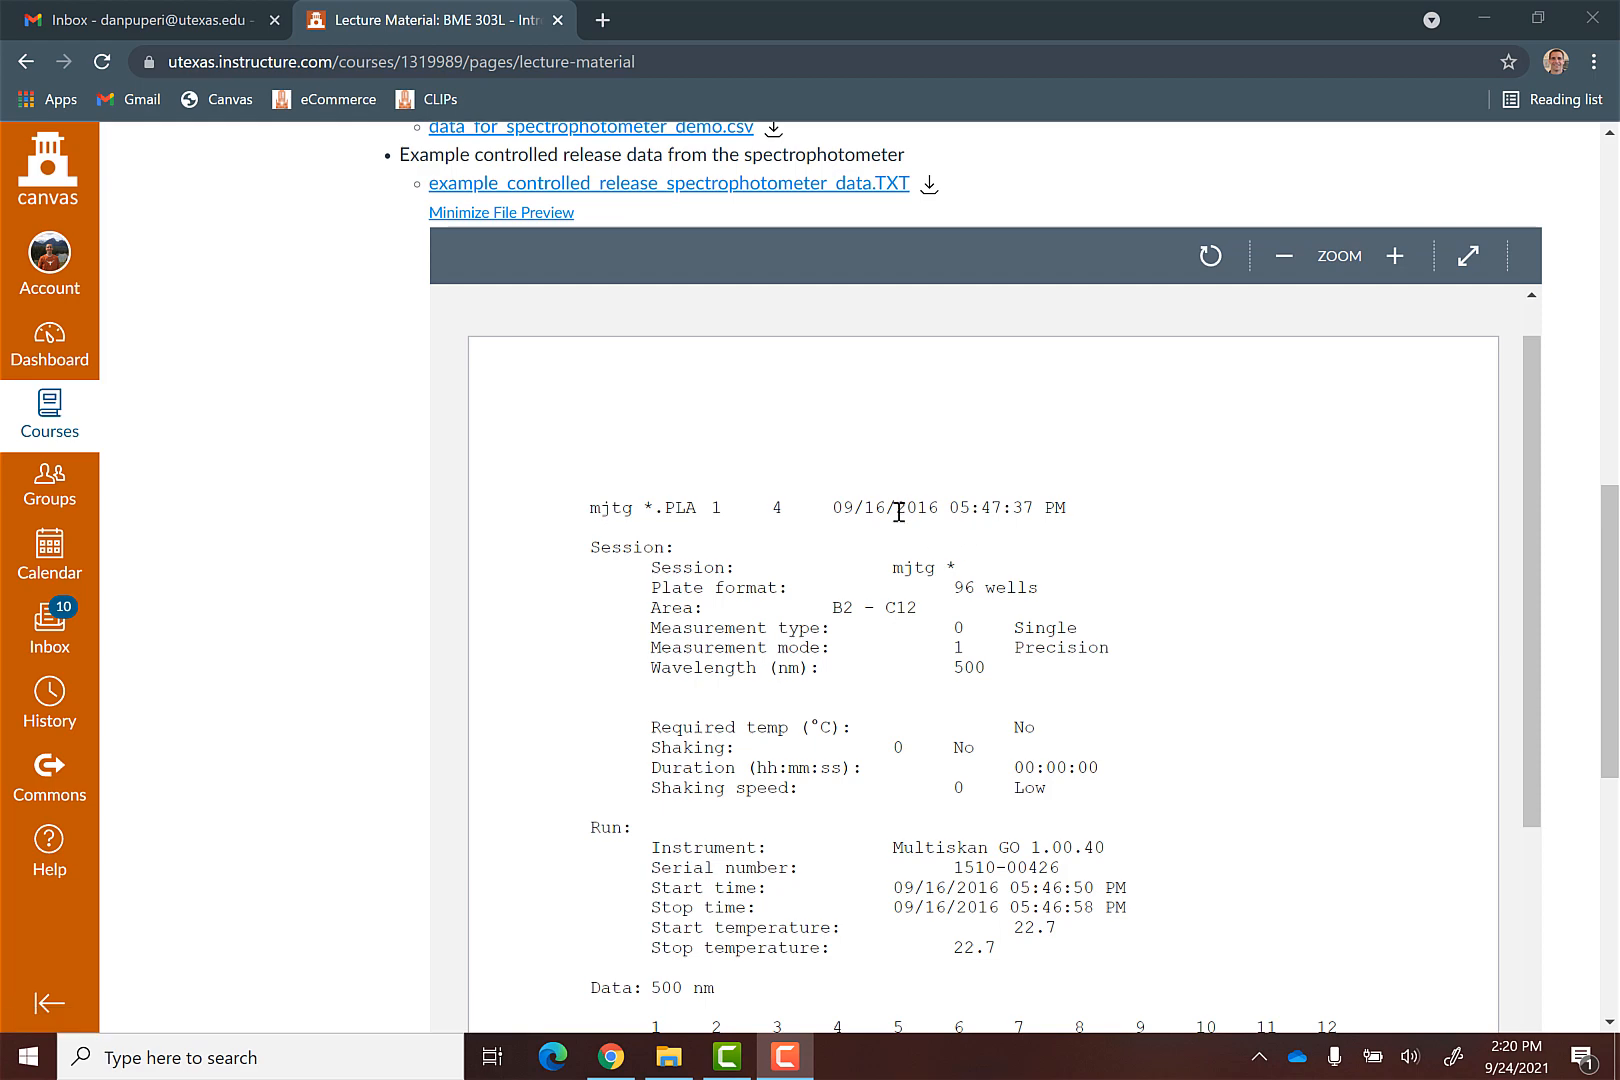
mouse_move(802, 546)
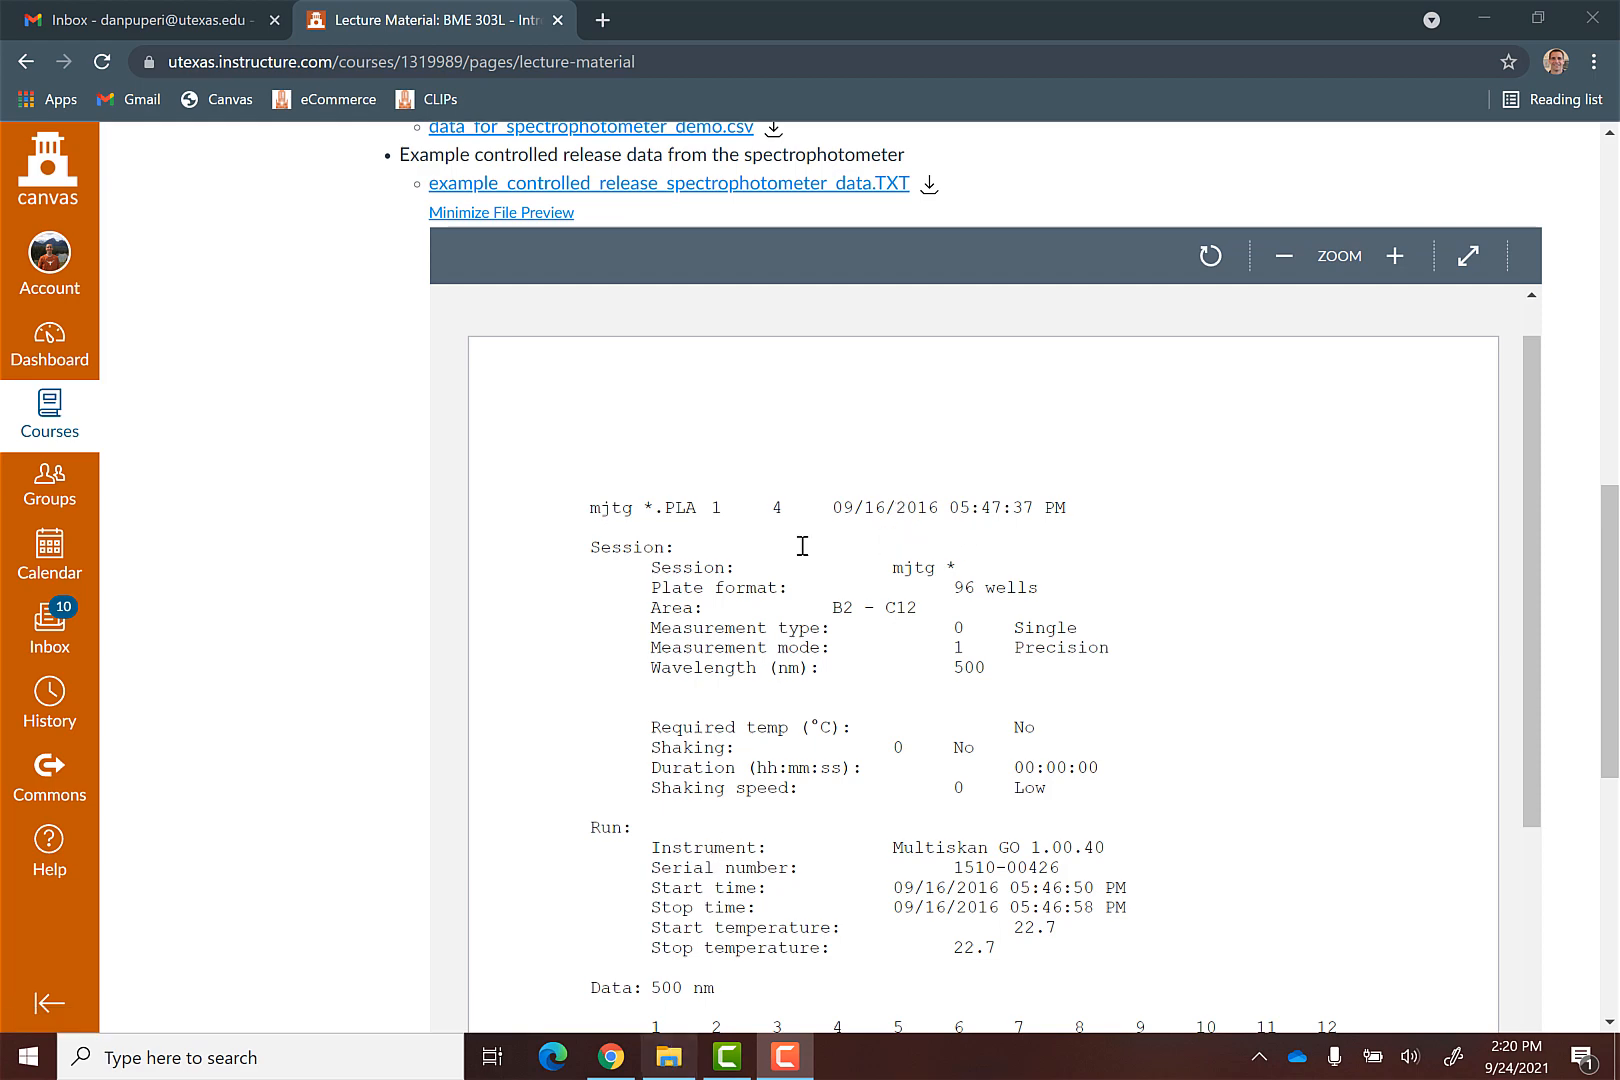
Open the downloaded data file from Downloads in Notepad and scroll through the absorbance readings
left_click(668, 1058)
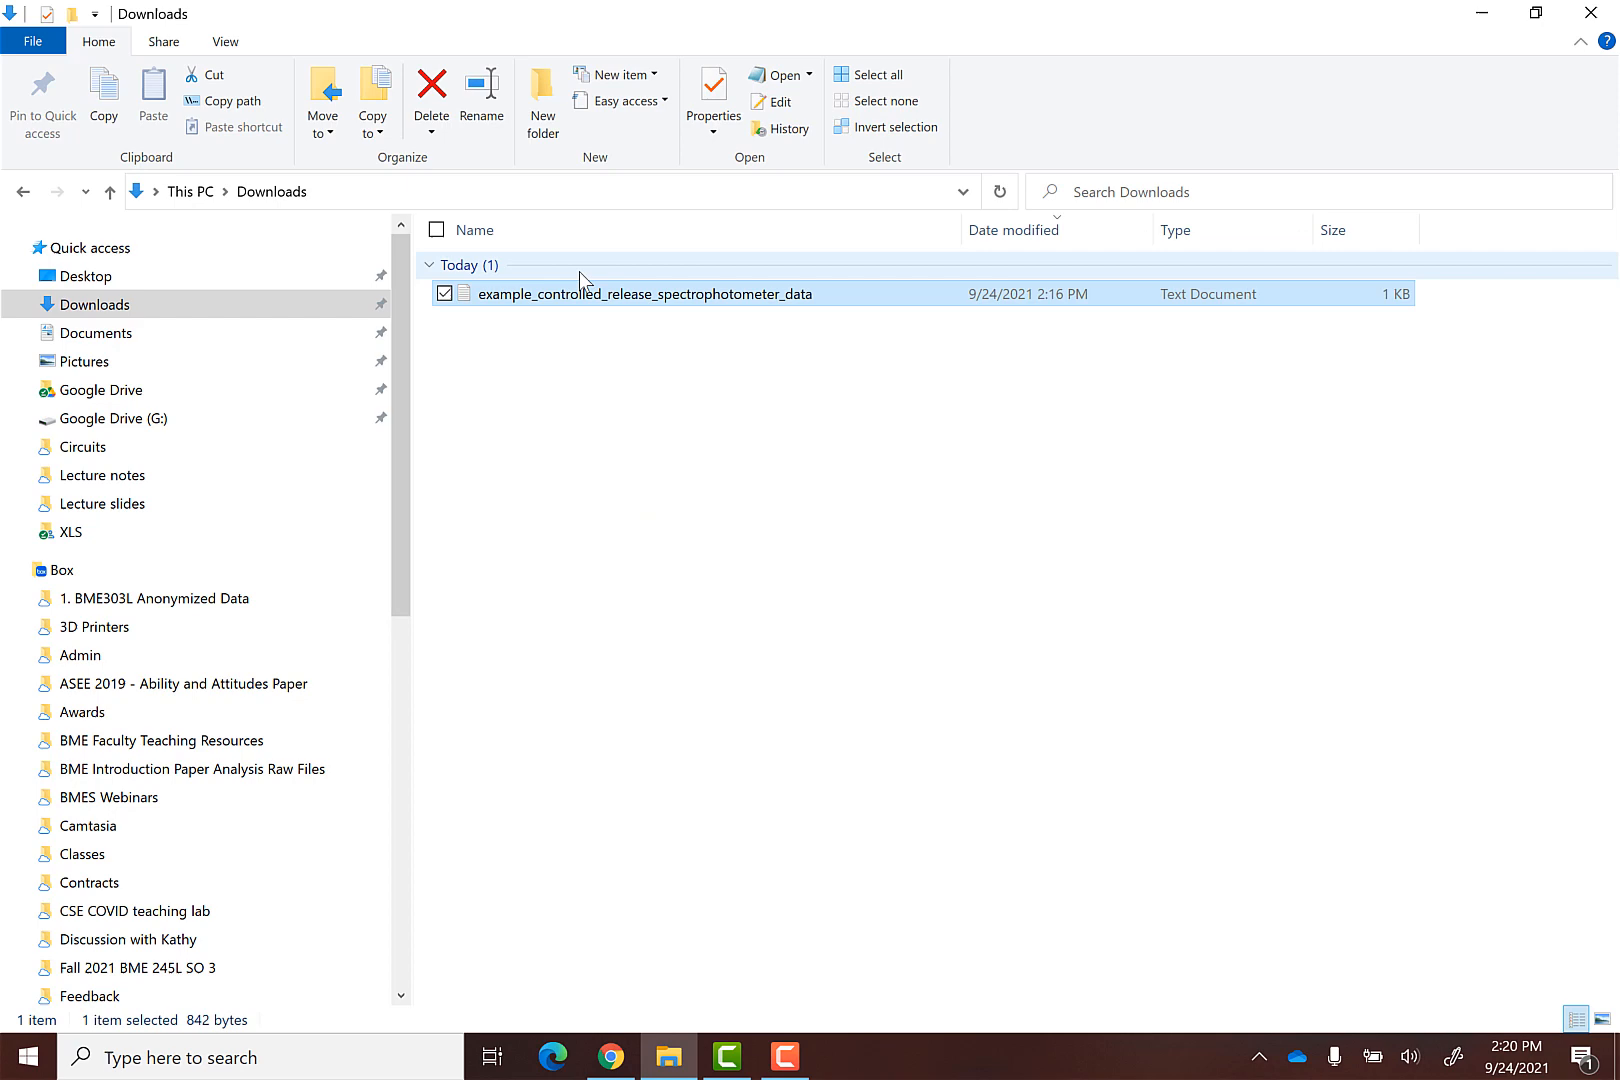
double_click(644, 294)
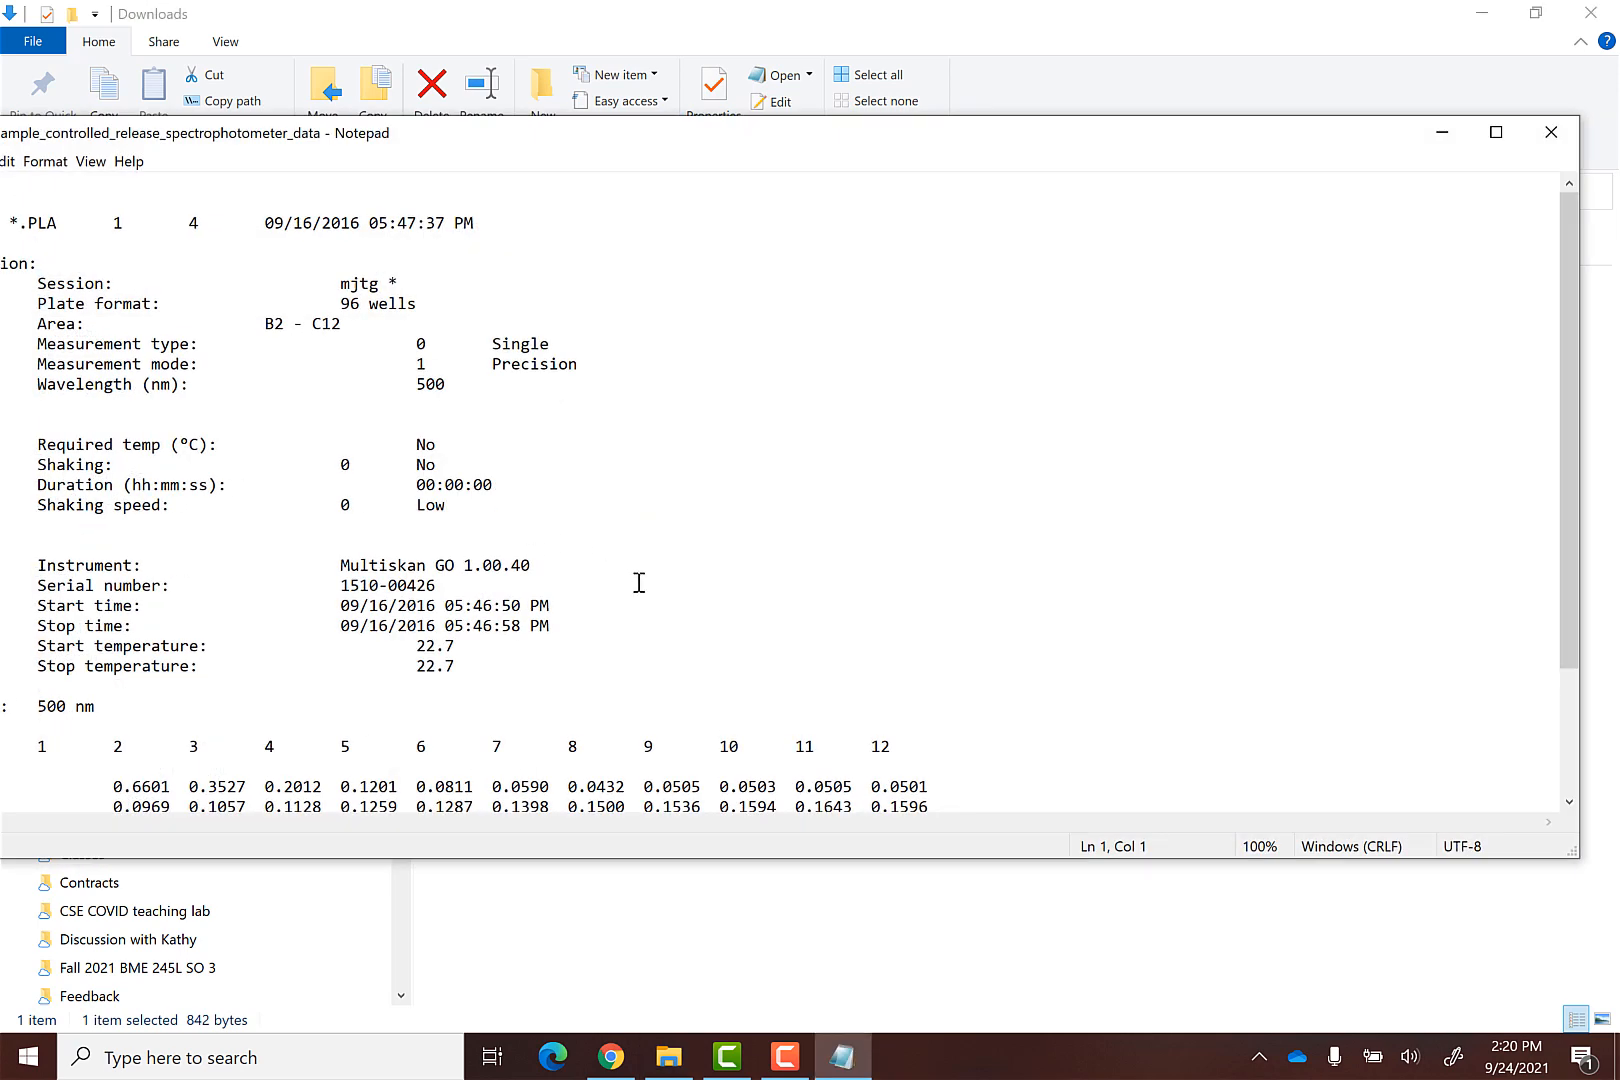
scroll("down", 3)
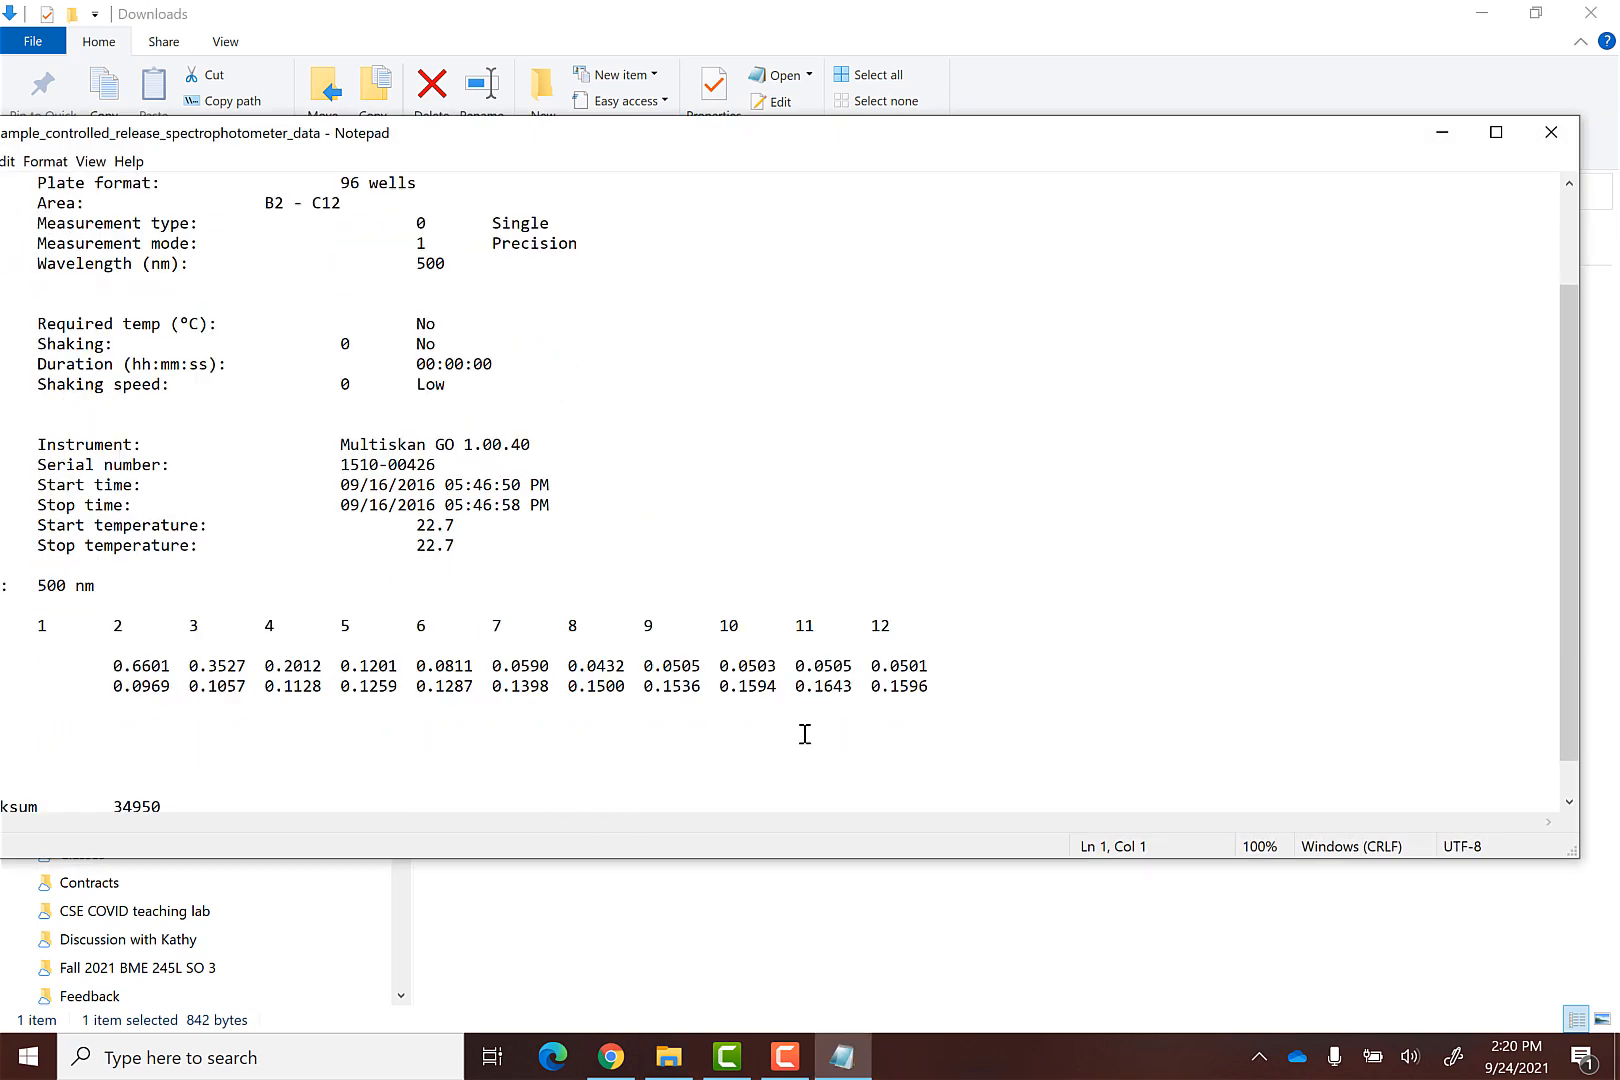
mouse_move(952, 584)
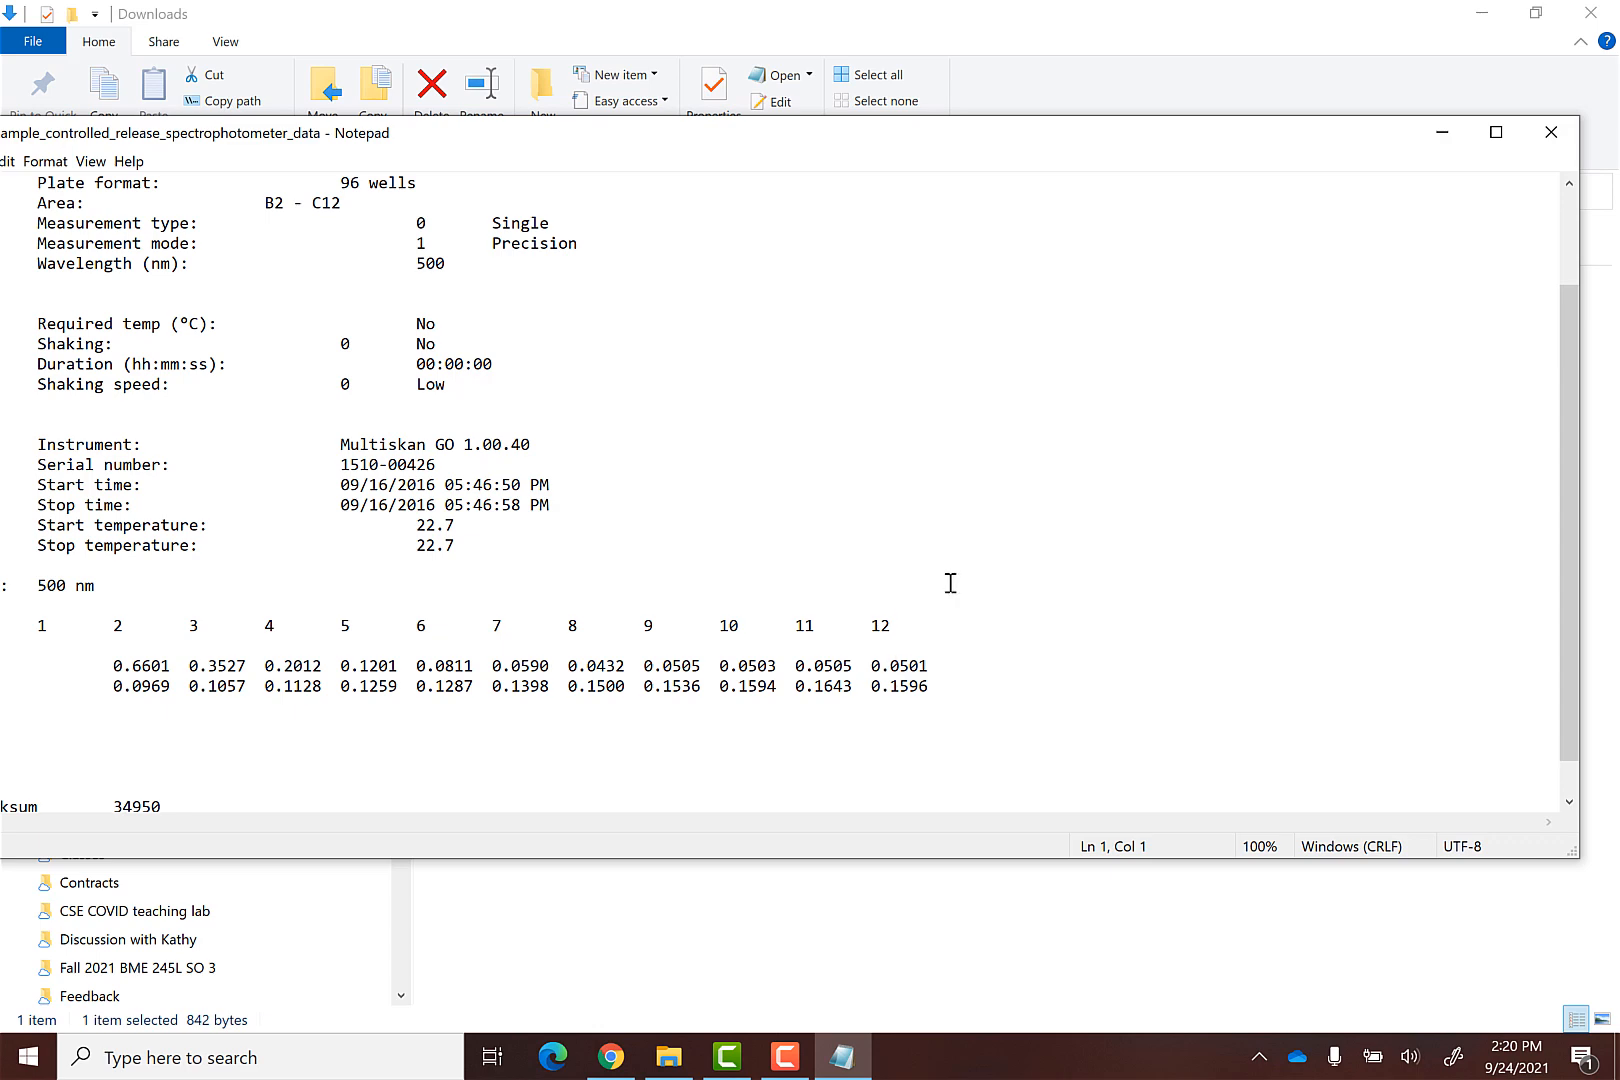
Launch Excel from taskbar search, start a Blank workbook and go to File > Open
type("excel")
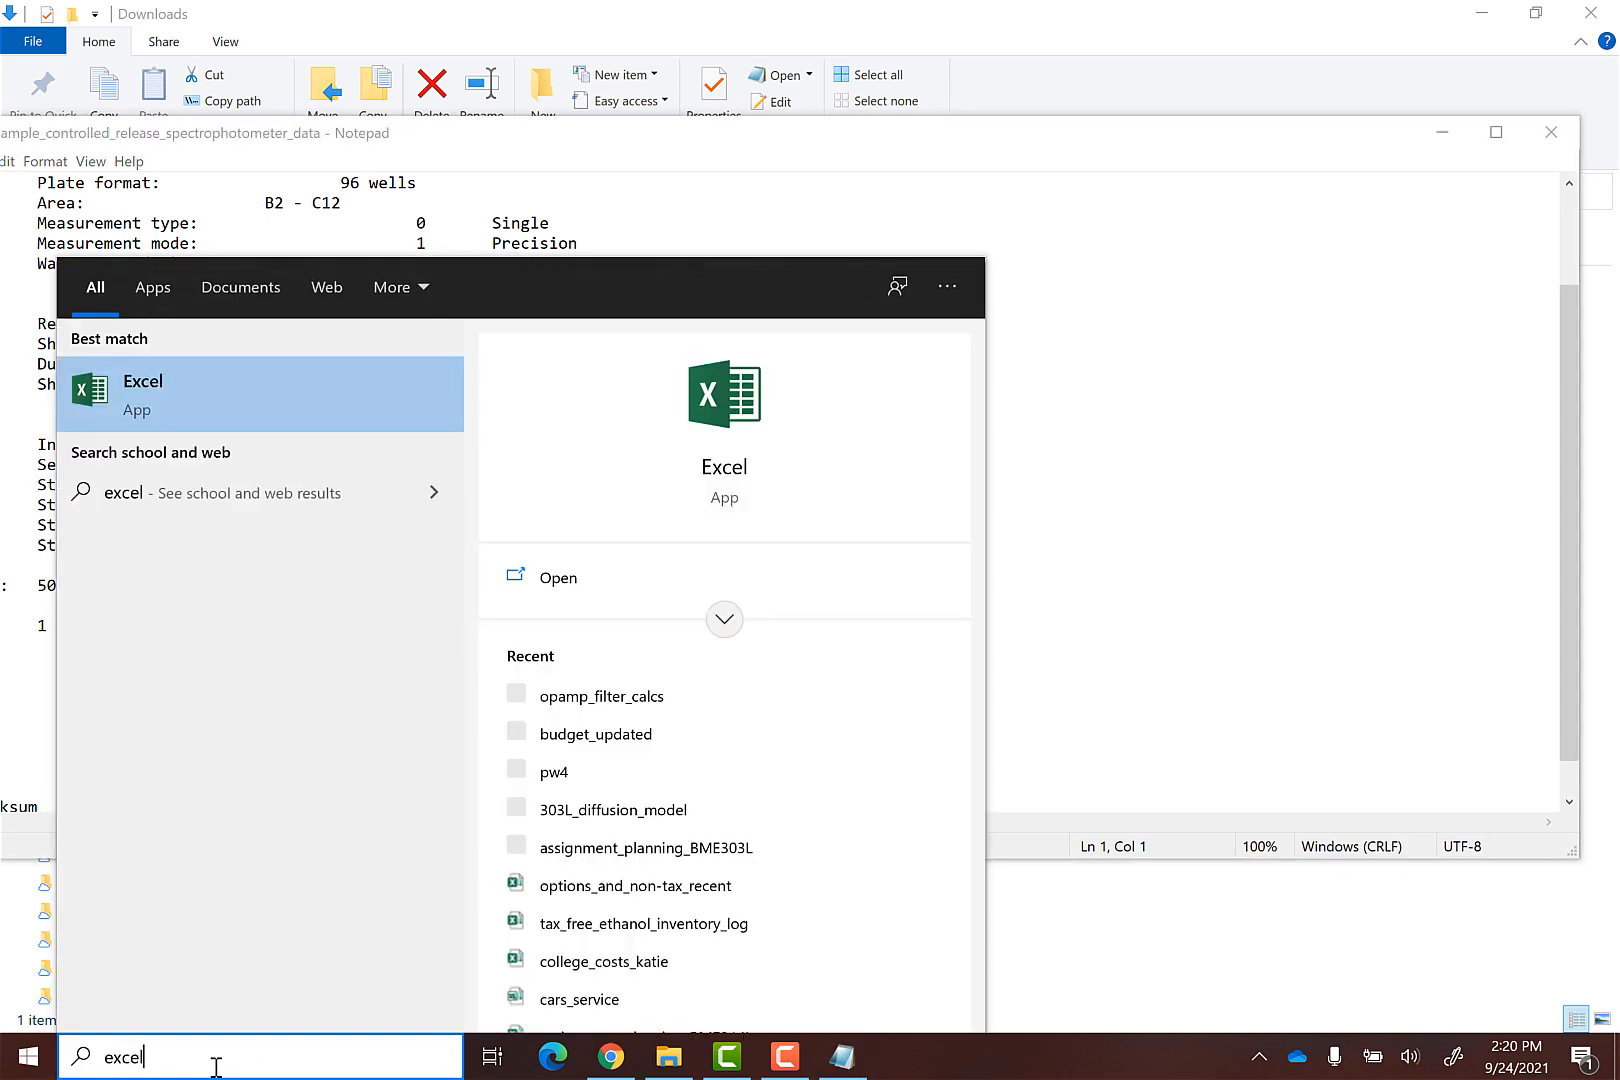
left_click(142, 394)
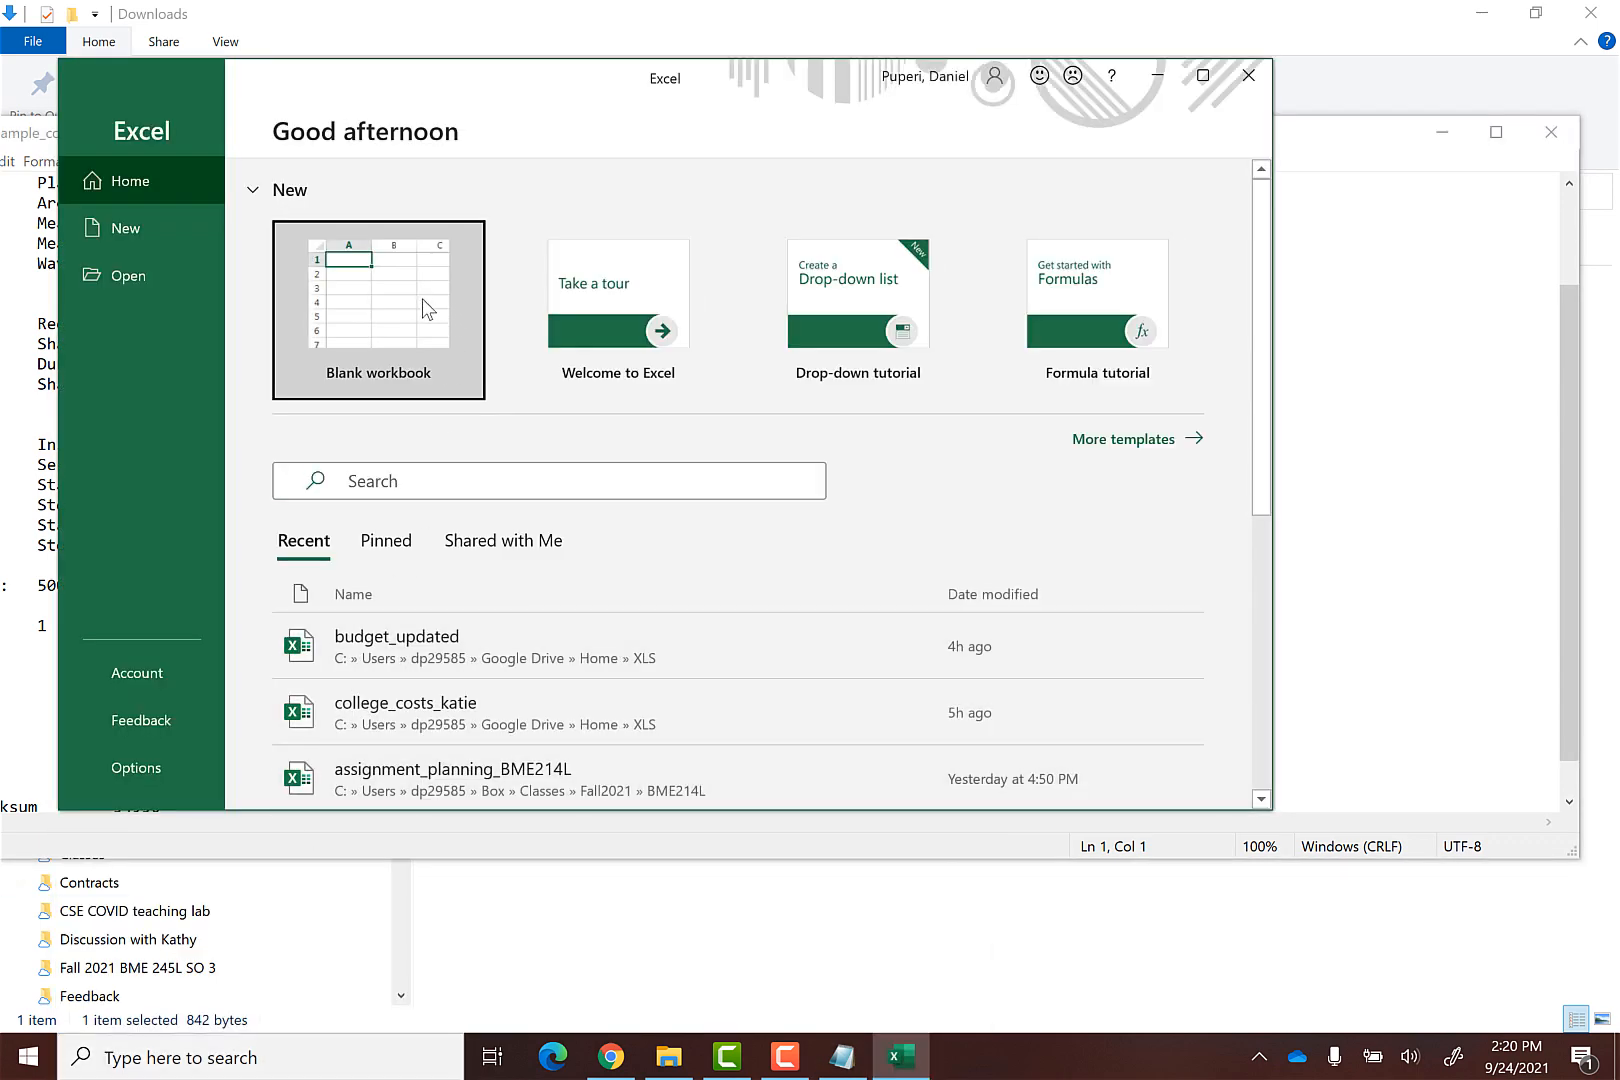
left_click(378, 300)
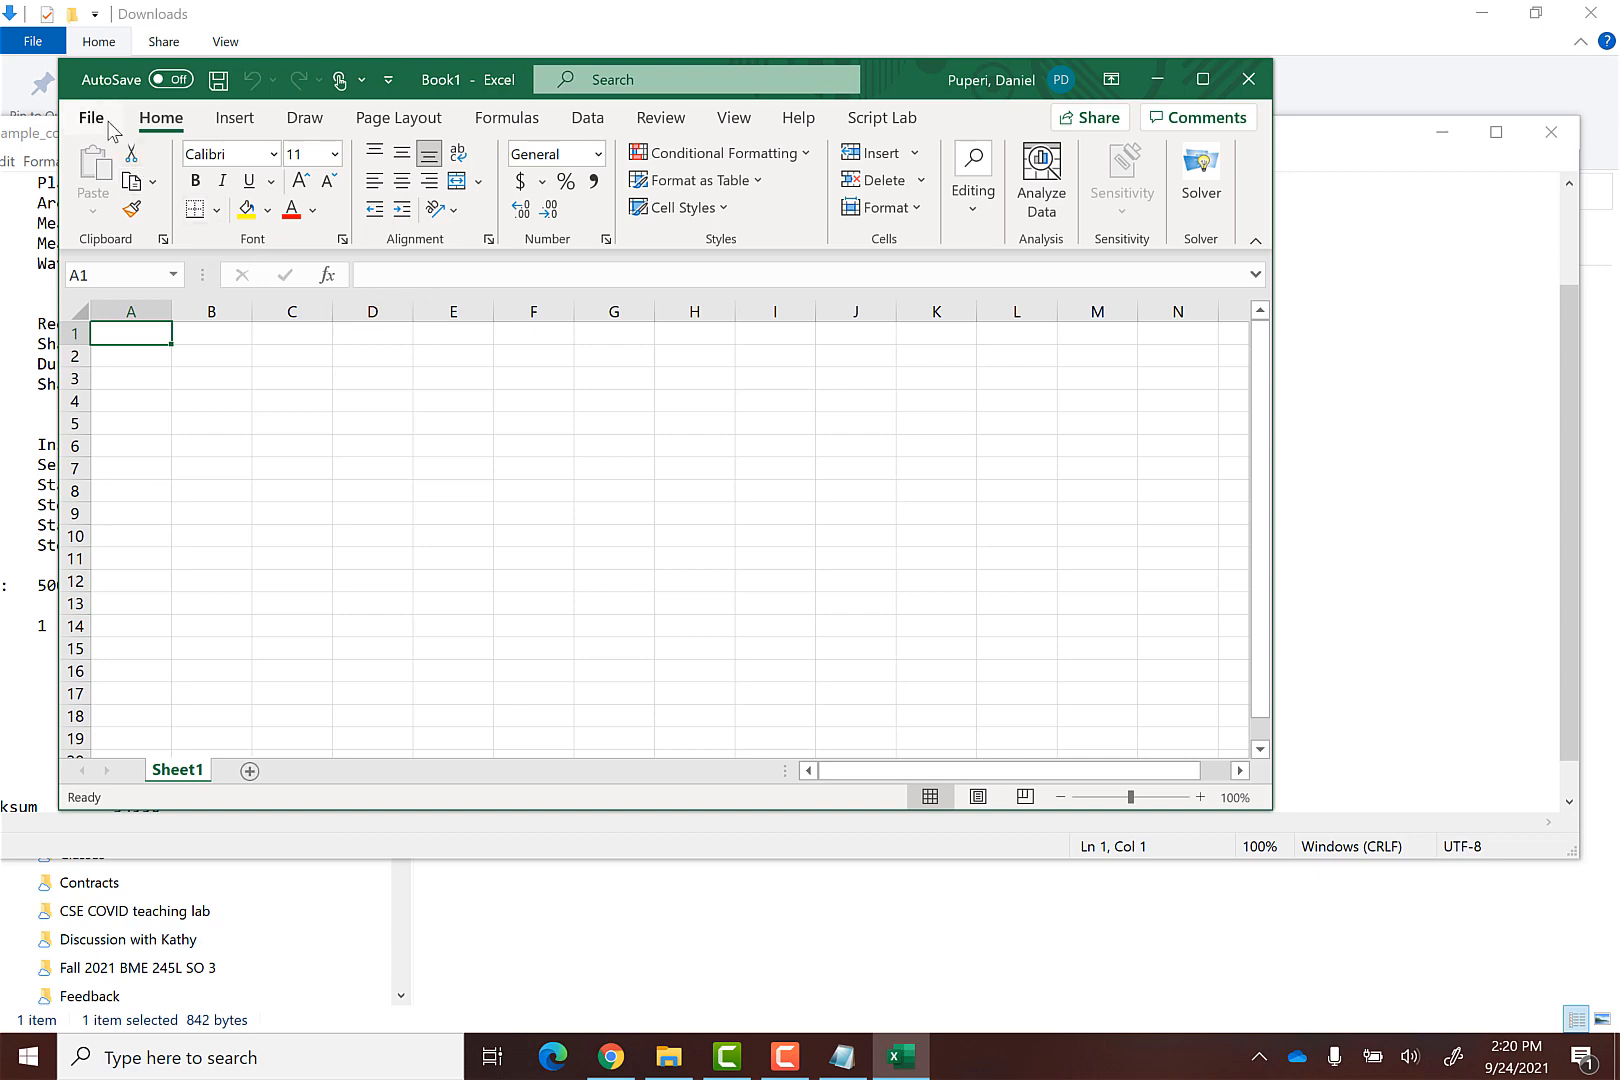
left_click(92, 118)
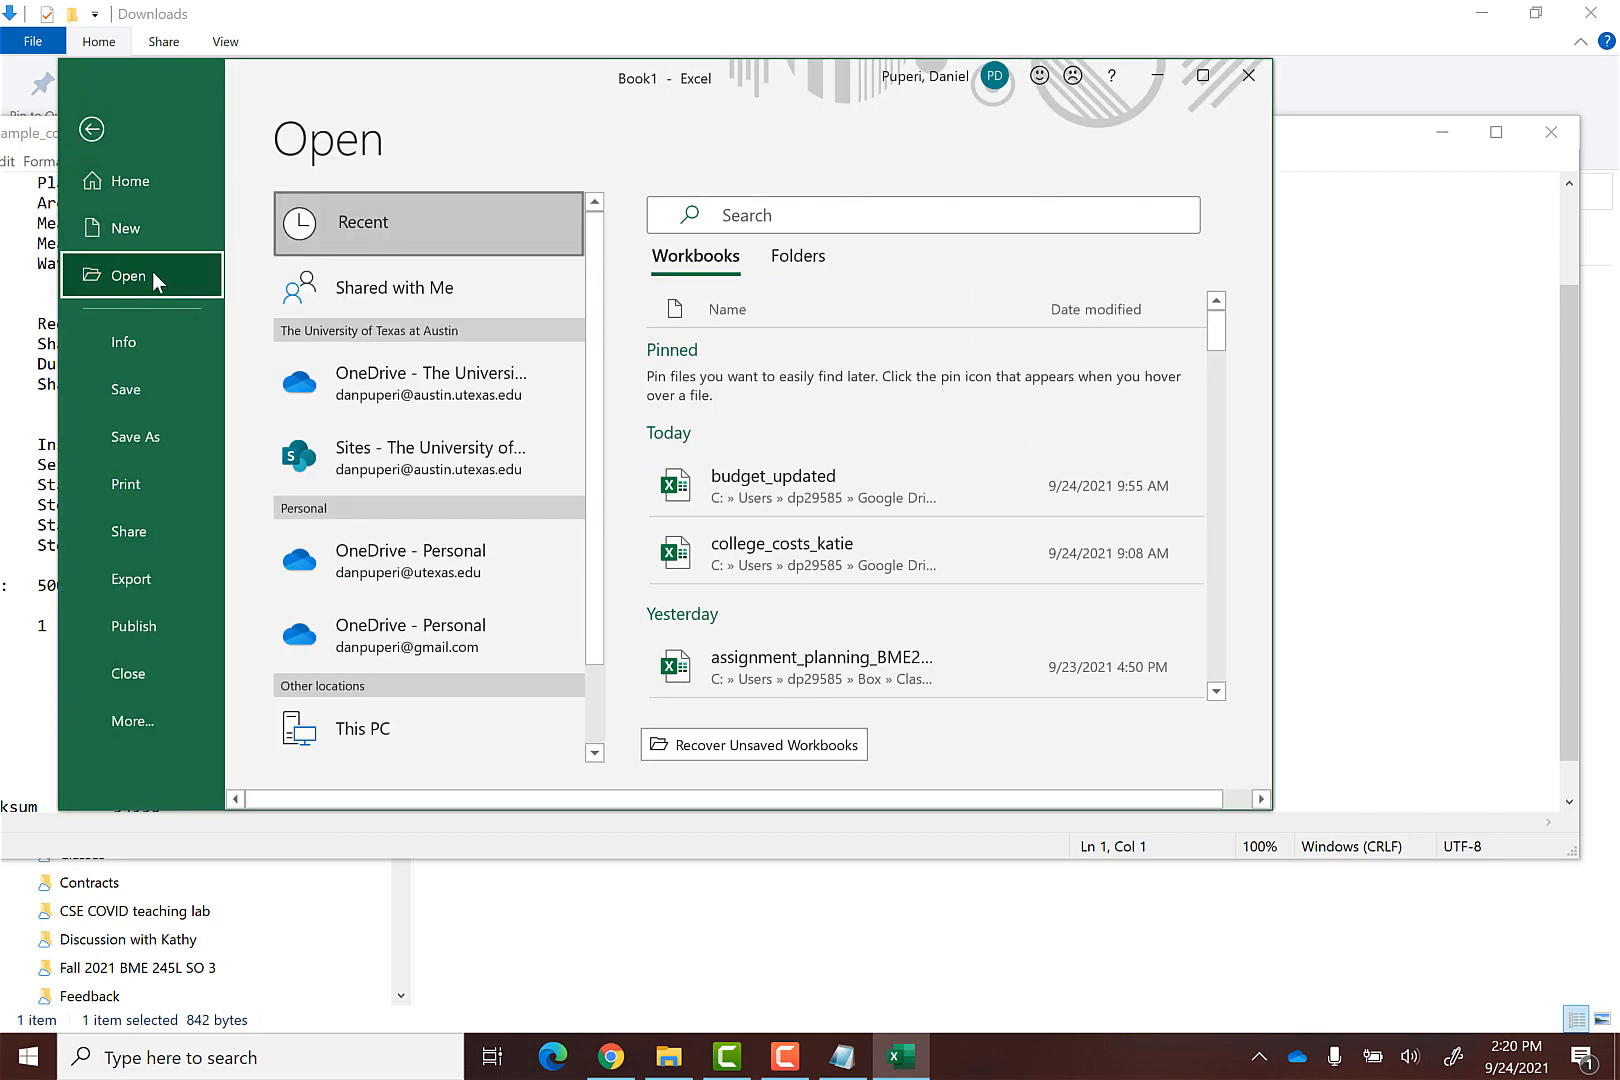
scroll("down", 3)
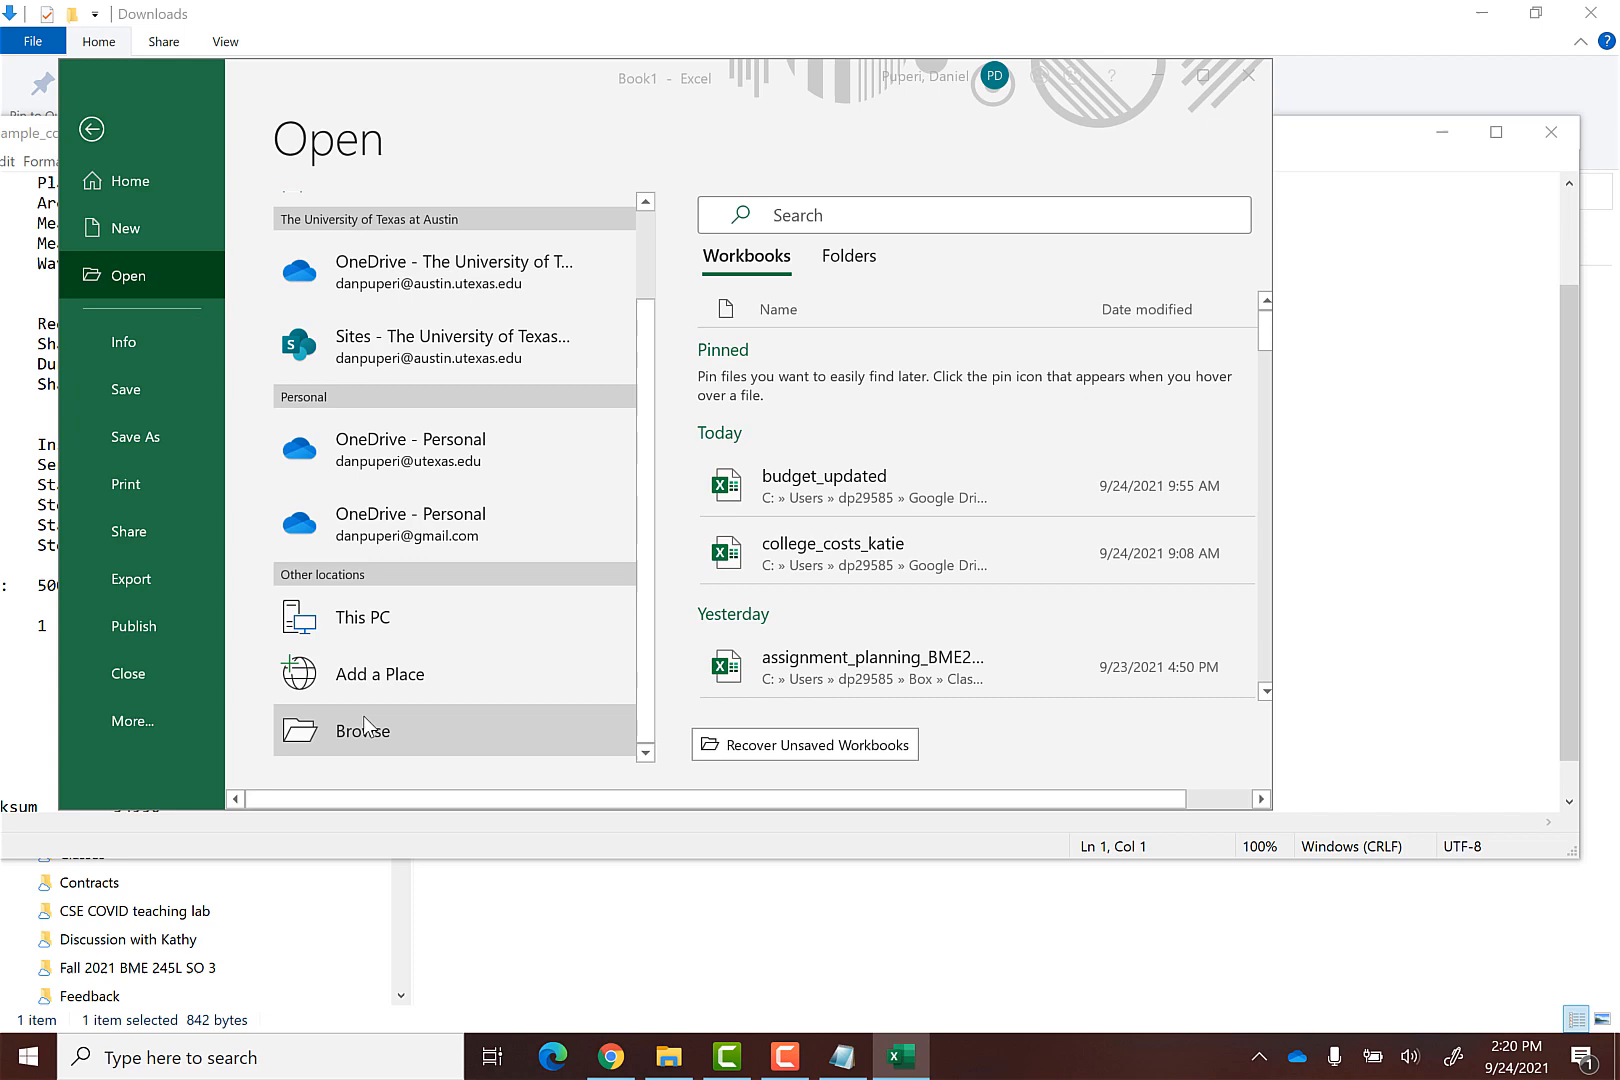
Browse to Downloads with file type All Files and open the spectrophotometer data text file
left_click(362, 730)
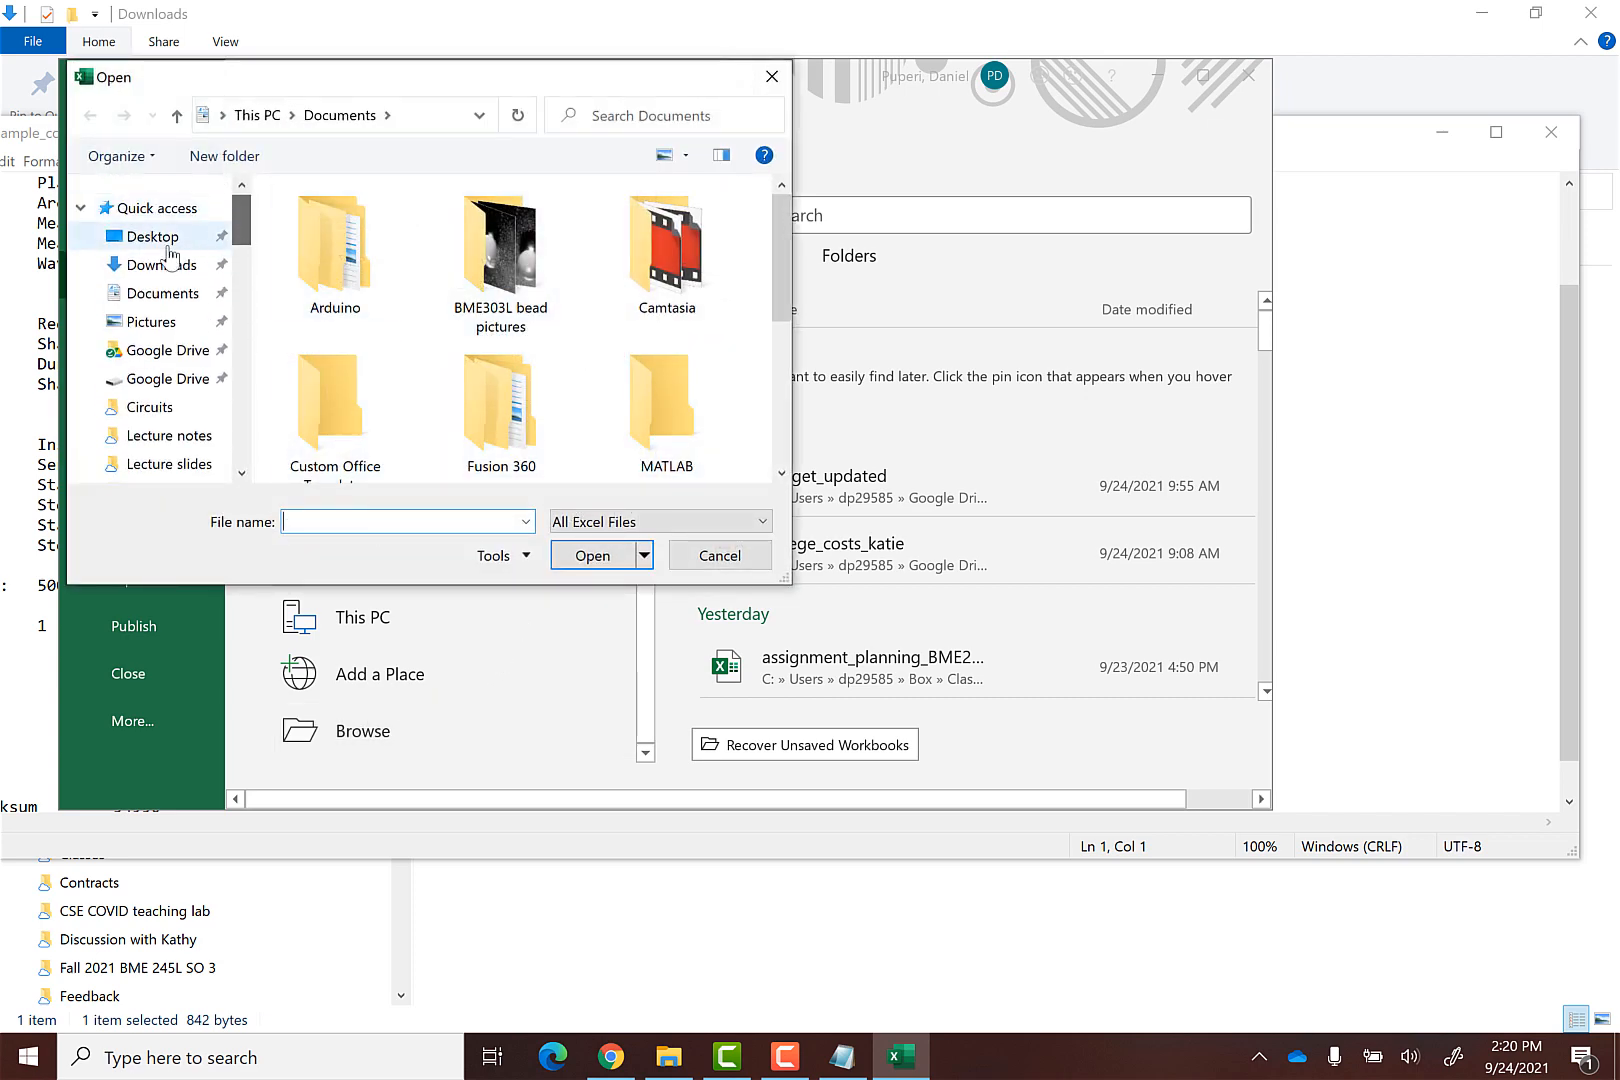
left_click(160, 266)
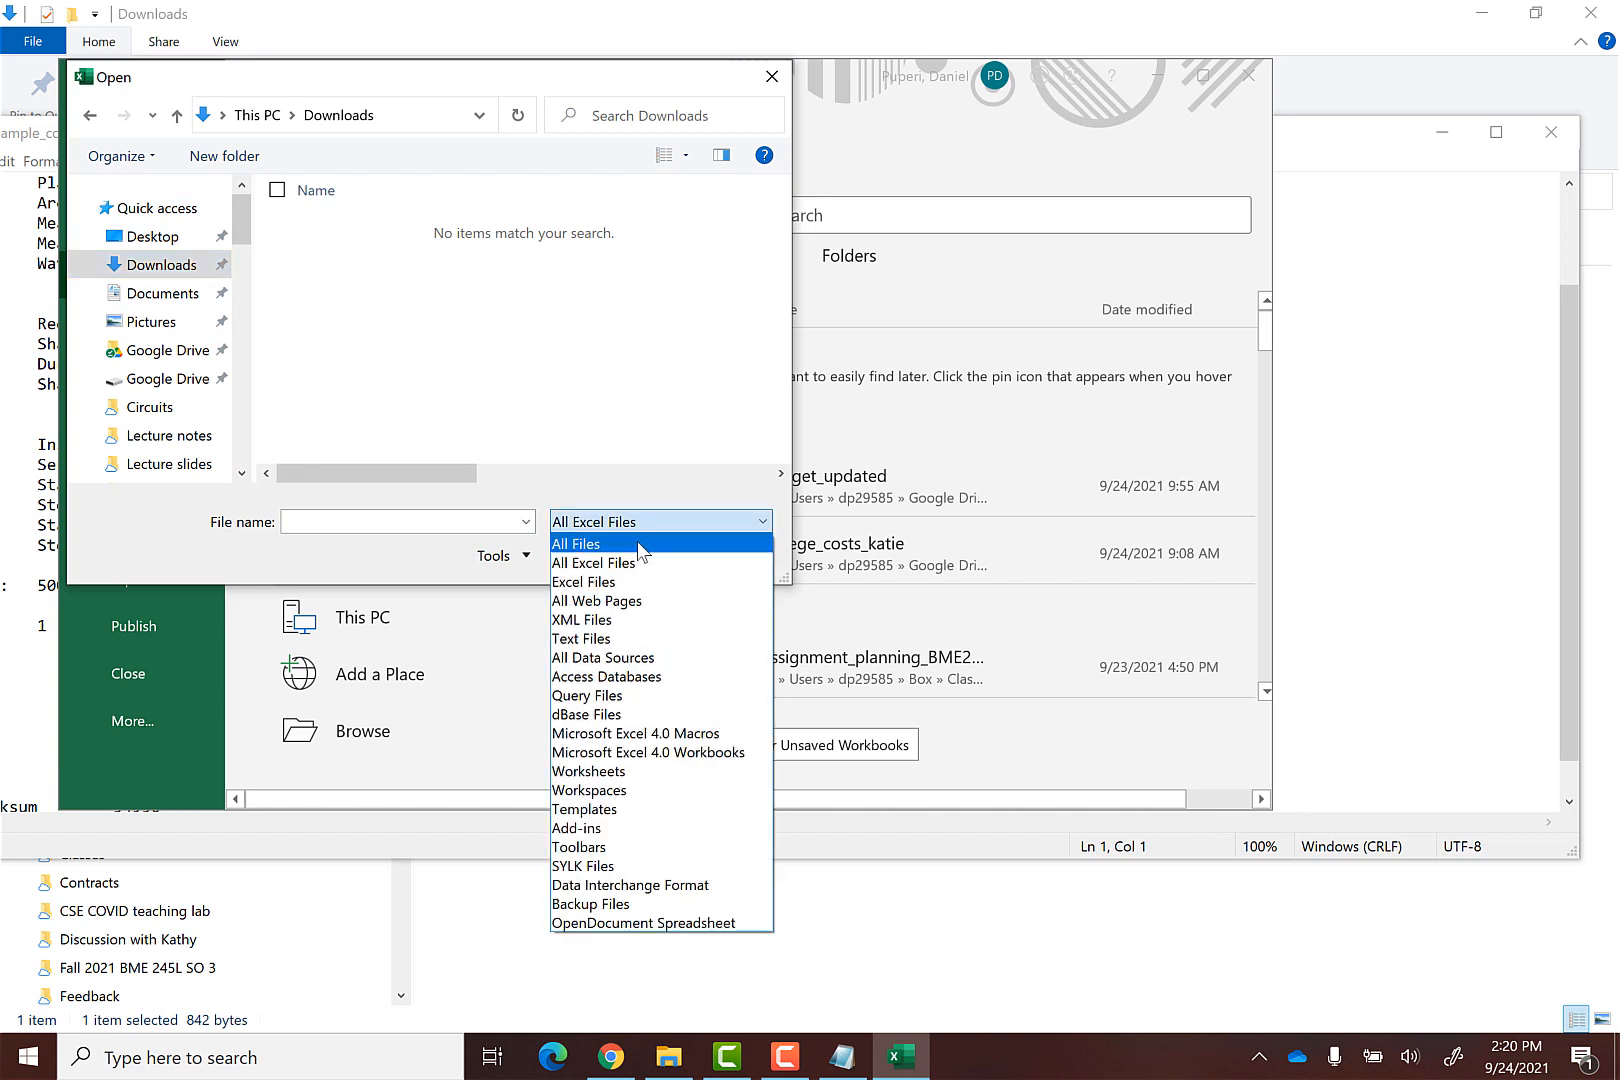
left_click(576, 544)
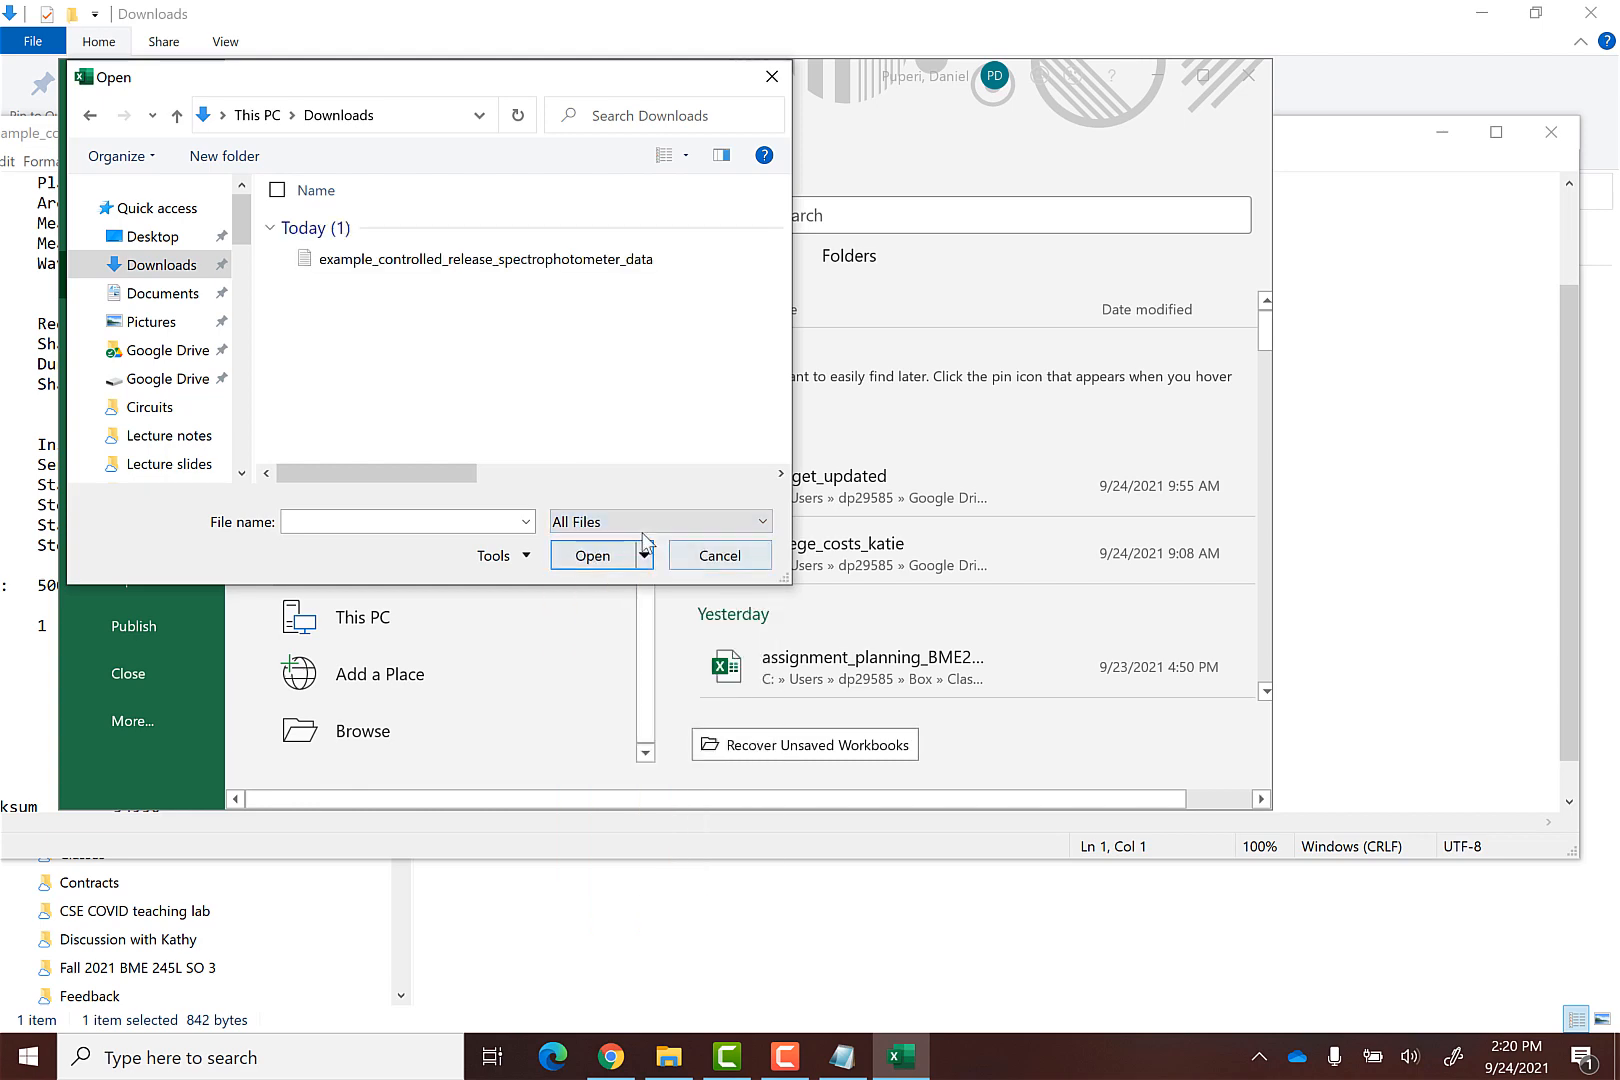
left_click(486, 258)
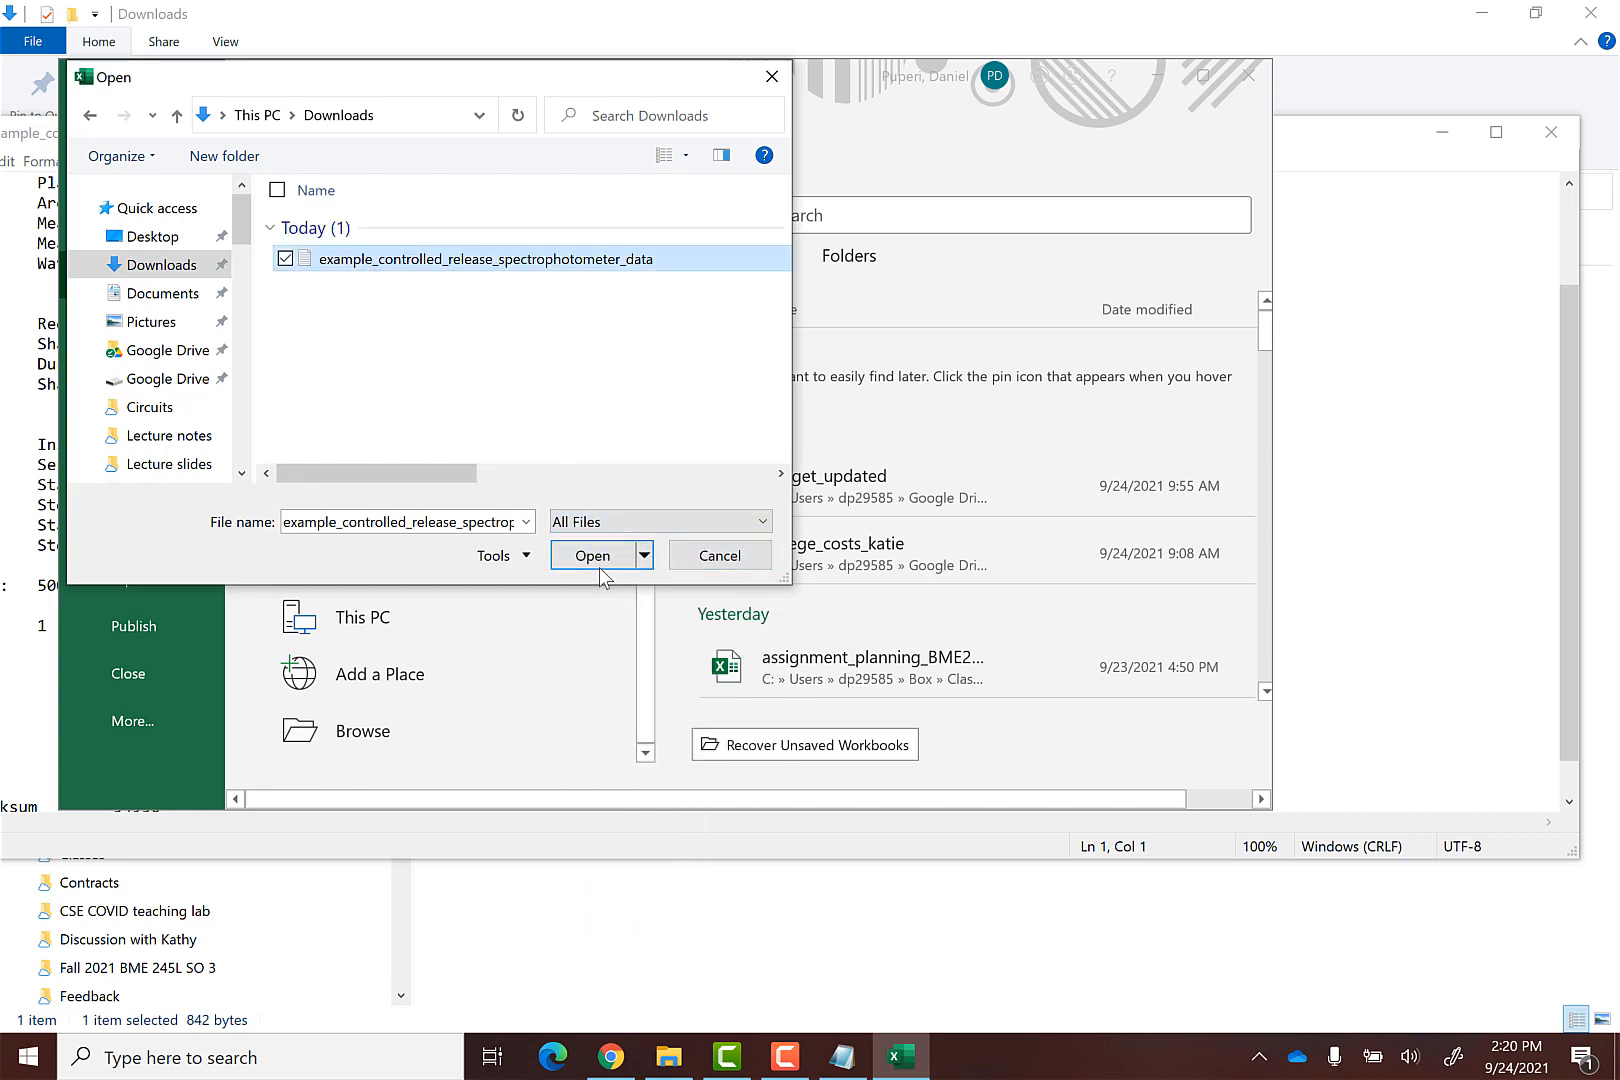
left_click(592, 556)
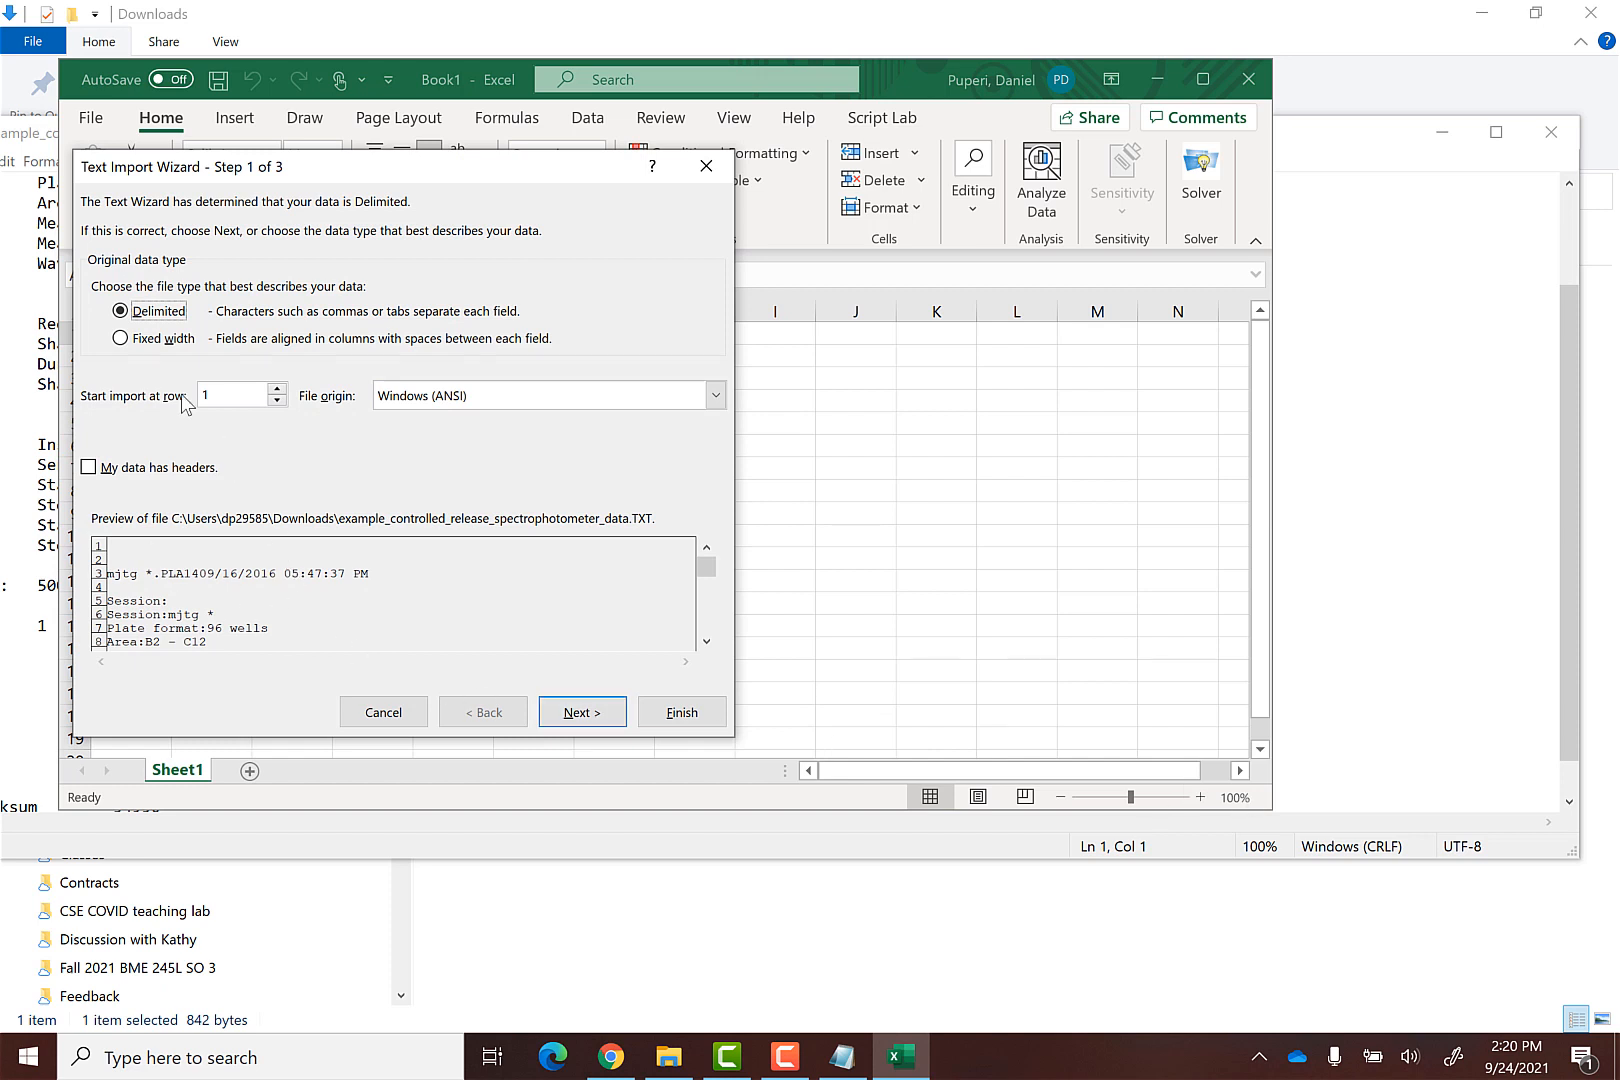
mouse_move(228, 330)
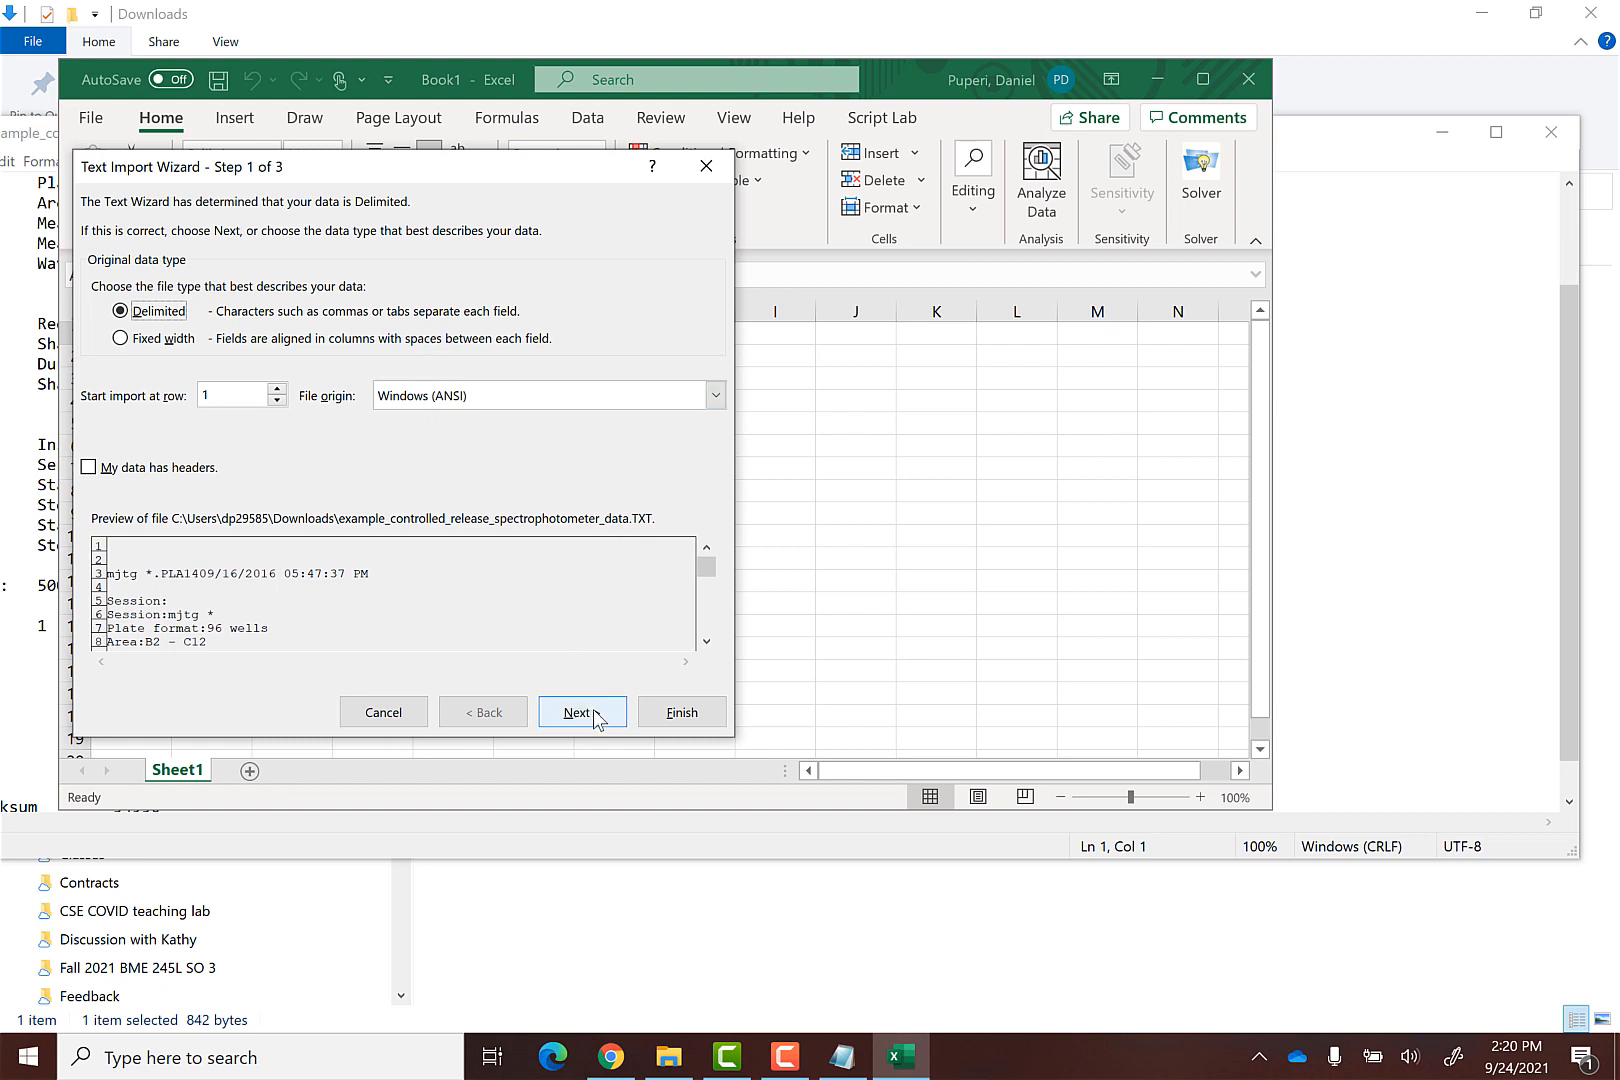
Run the Text Import Wizard as Delimited with Tab separator and finish the import into cells
left_click(582, 712)
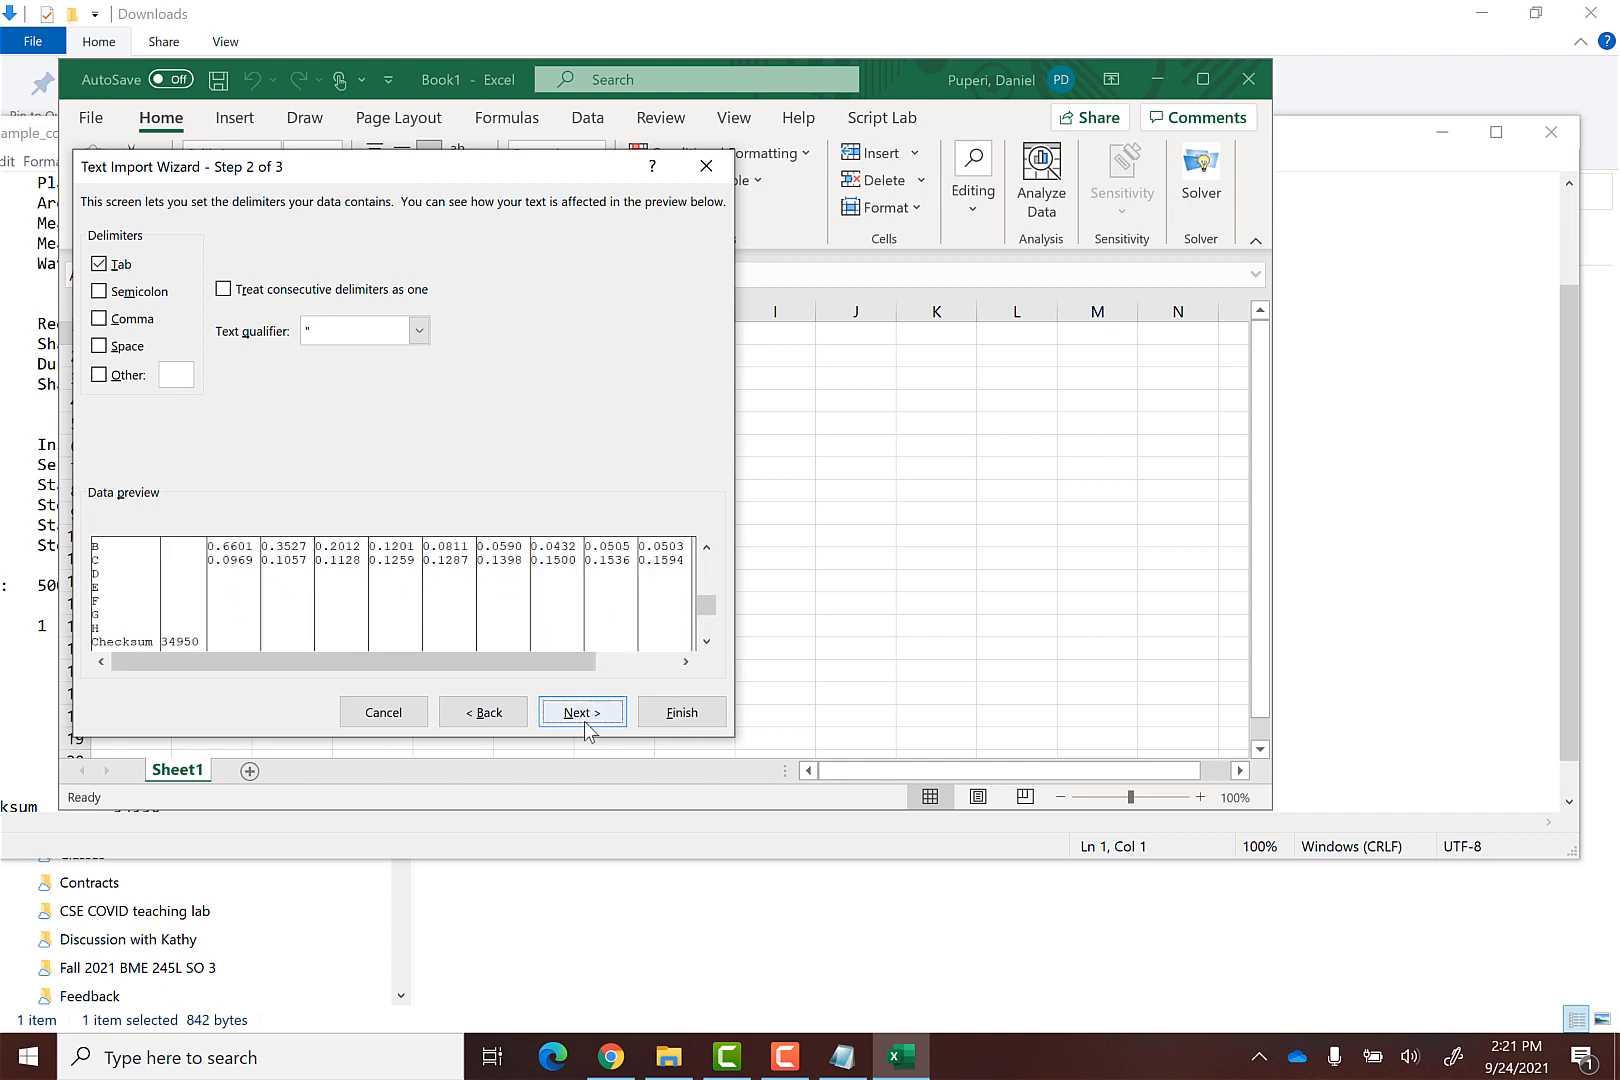
left_click(582, 712)
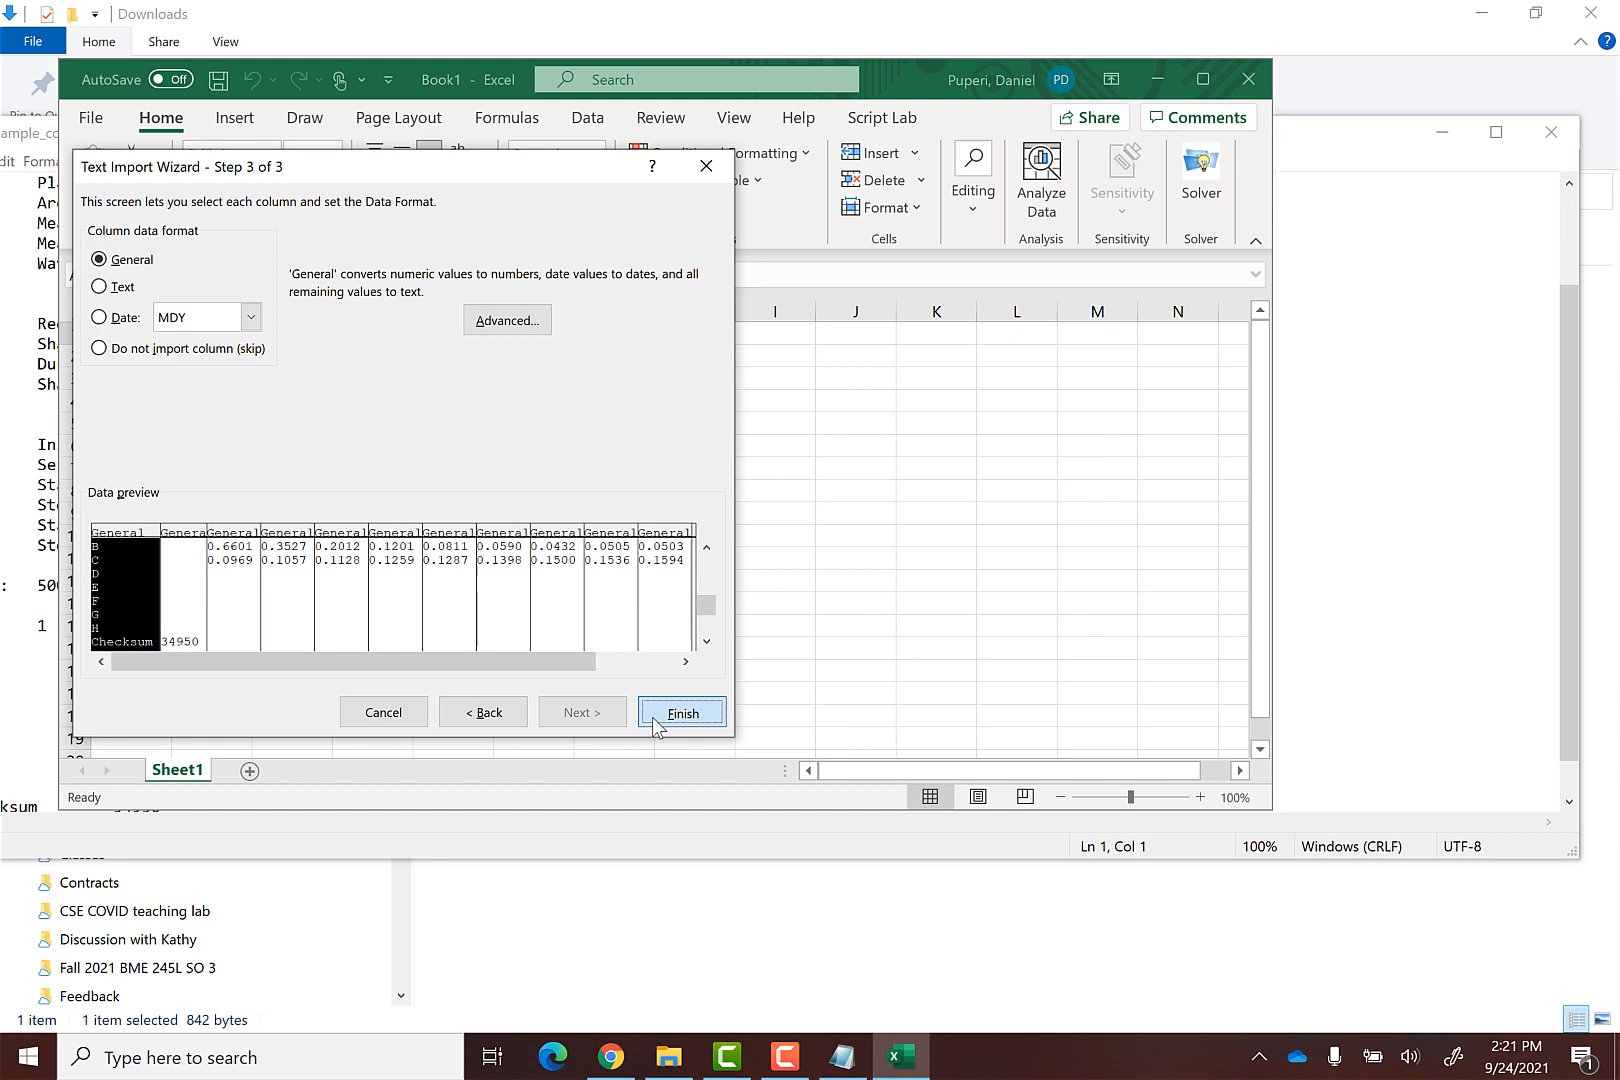
left_click(682, 712)
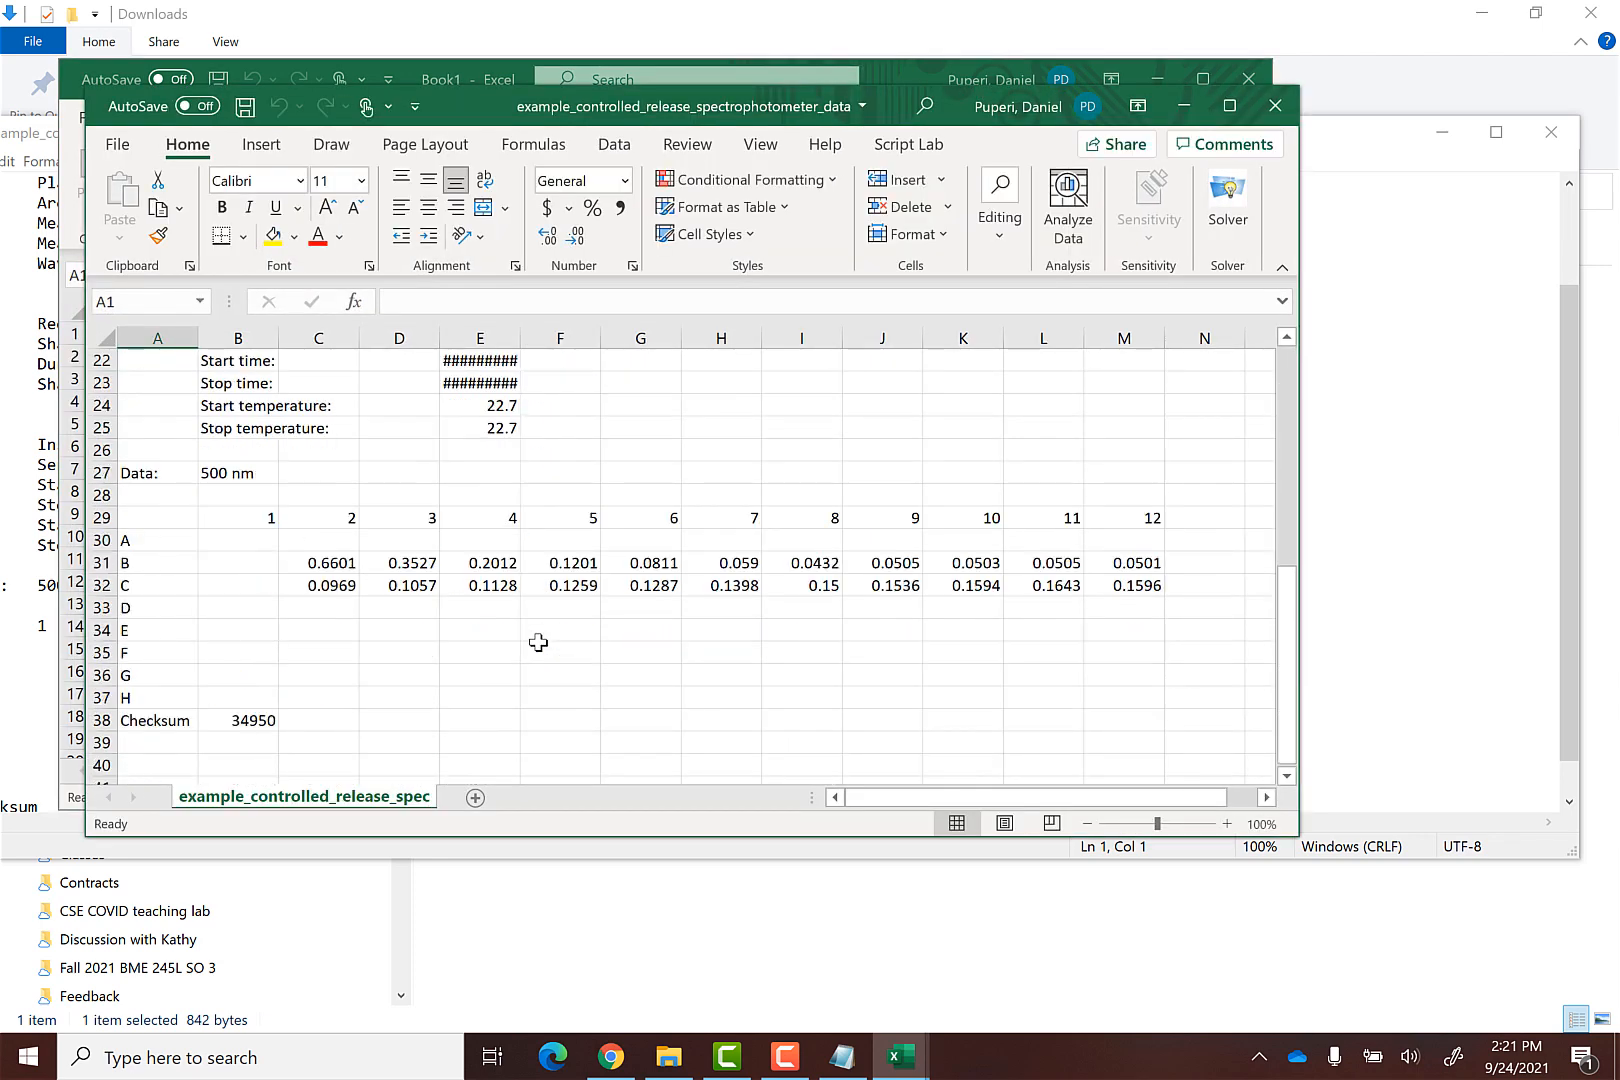
left_click_drag(332, 562, 1054, 584)
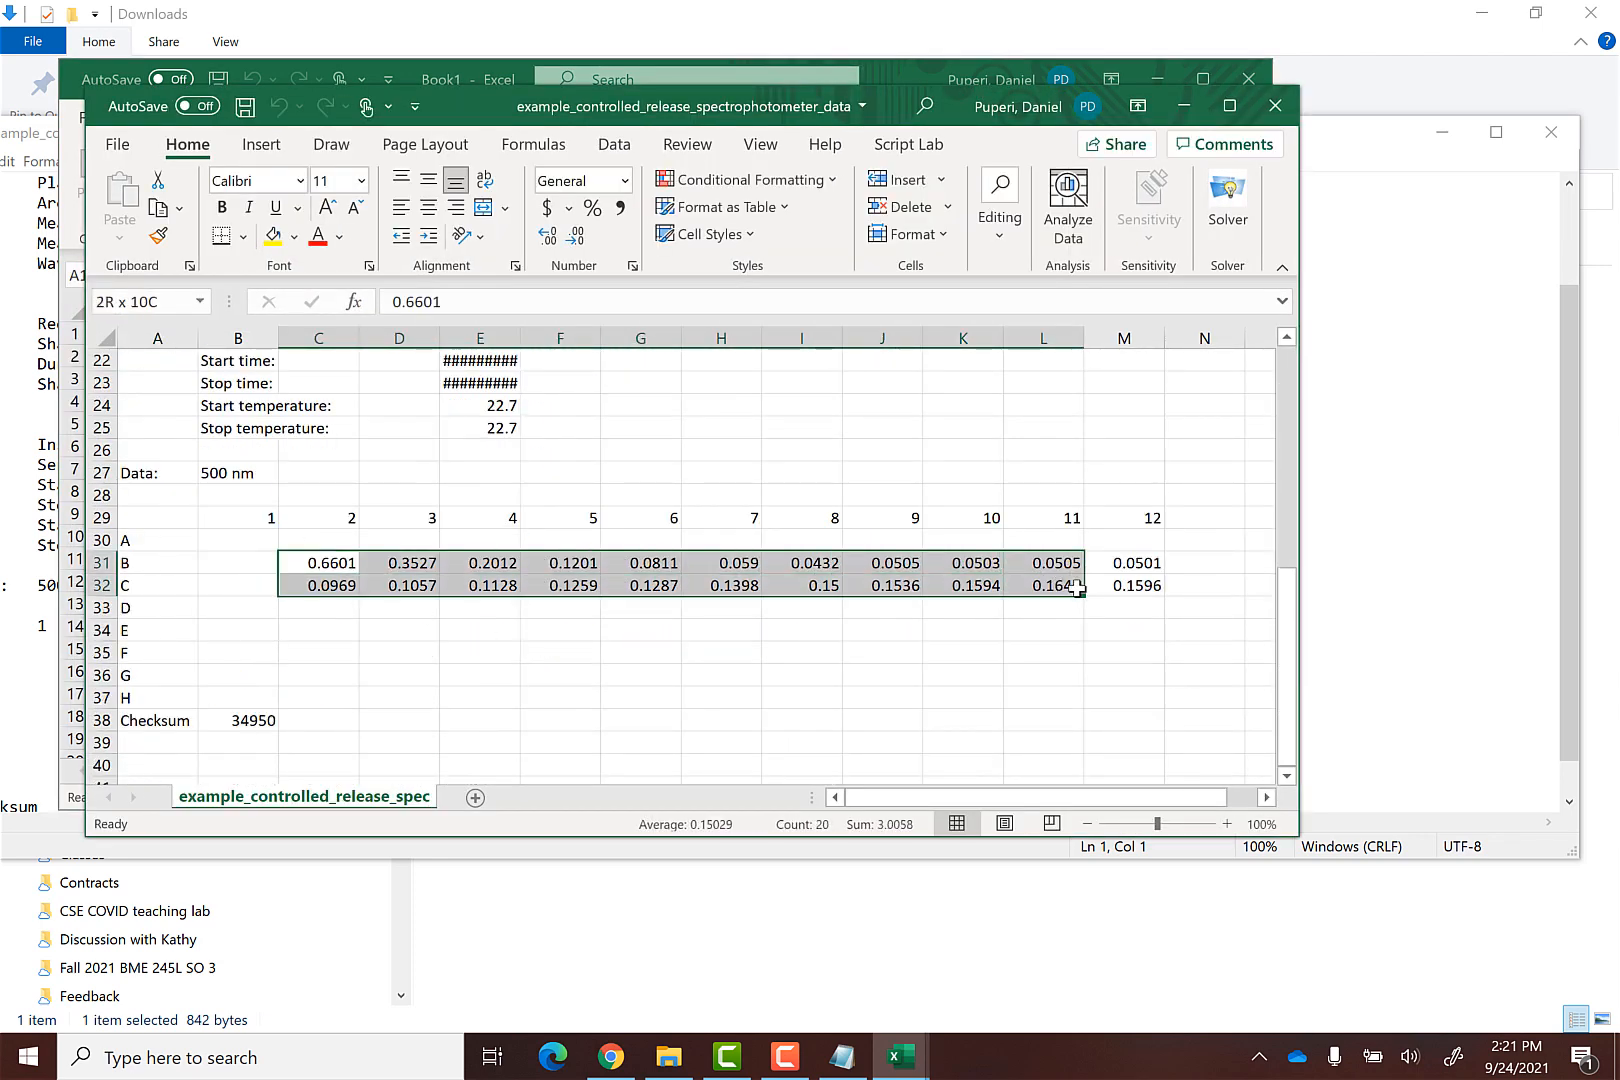
left_click(1124, 630)
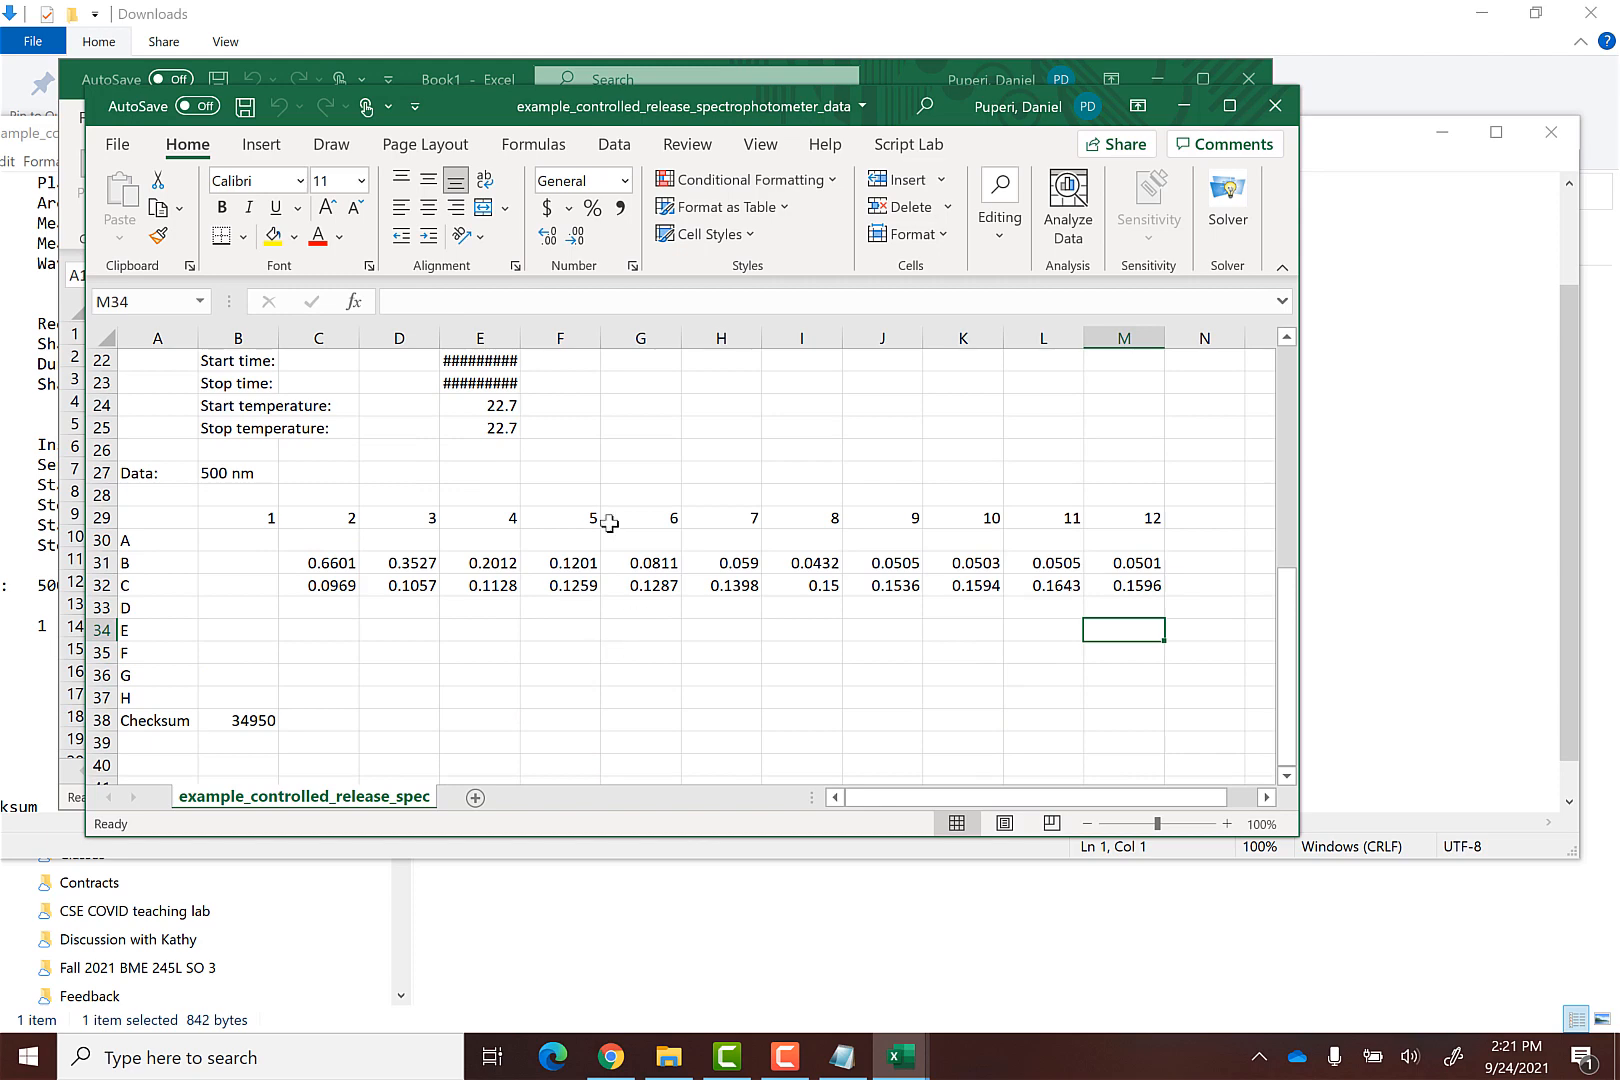
mouse_move(528, 338)
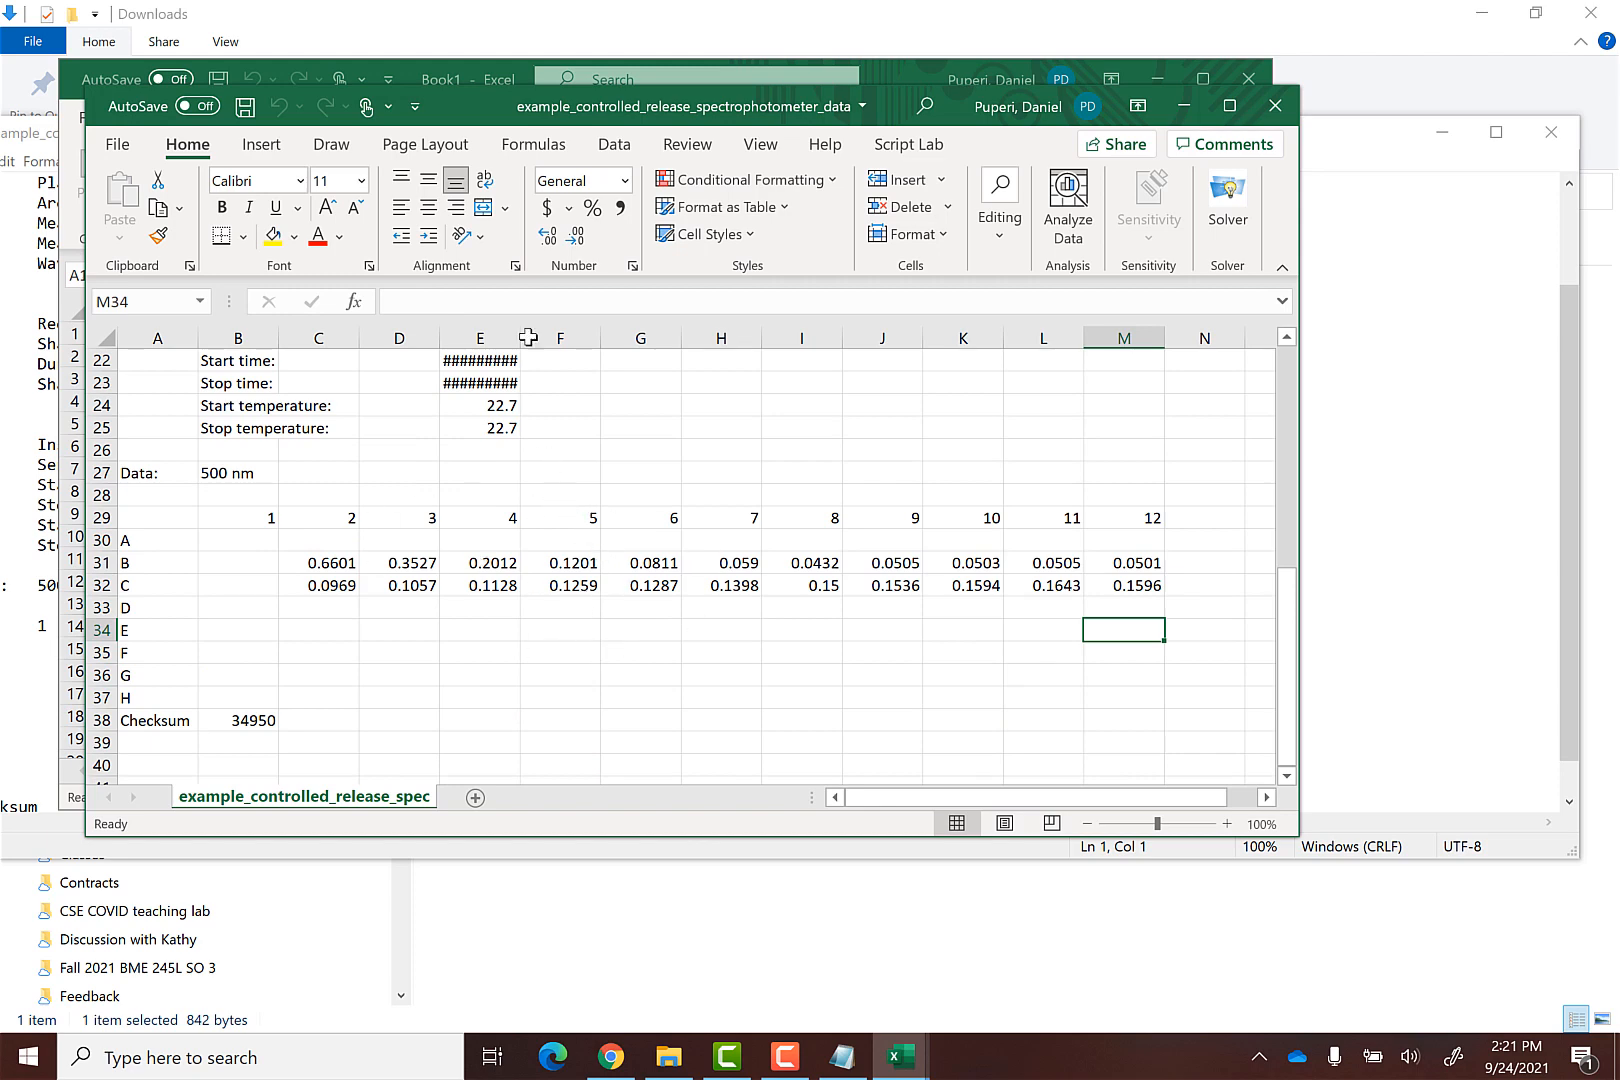
left_click_drag(702, 106, 796, 168)
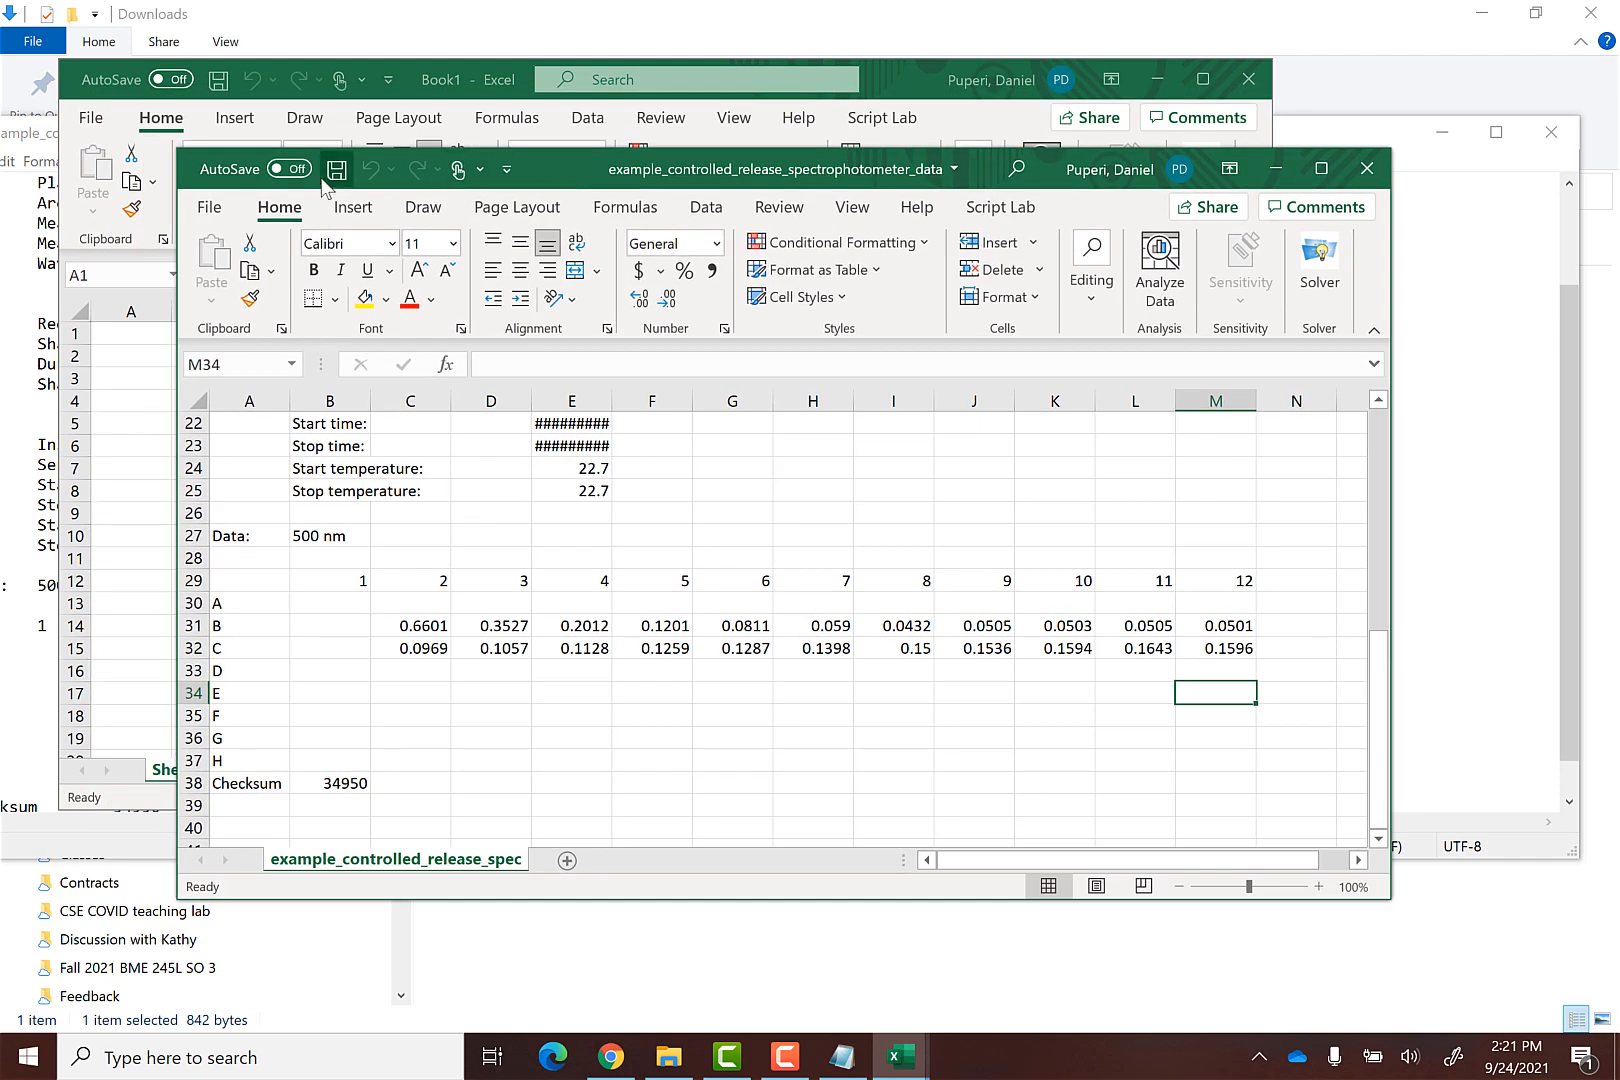
mouse_move(336, 168)
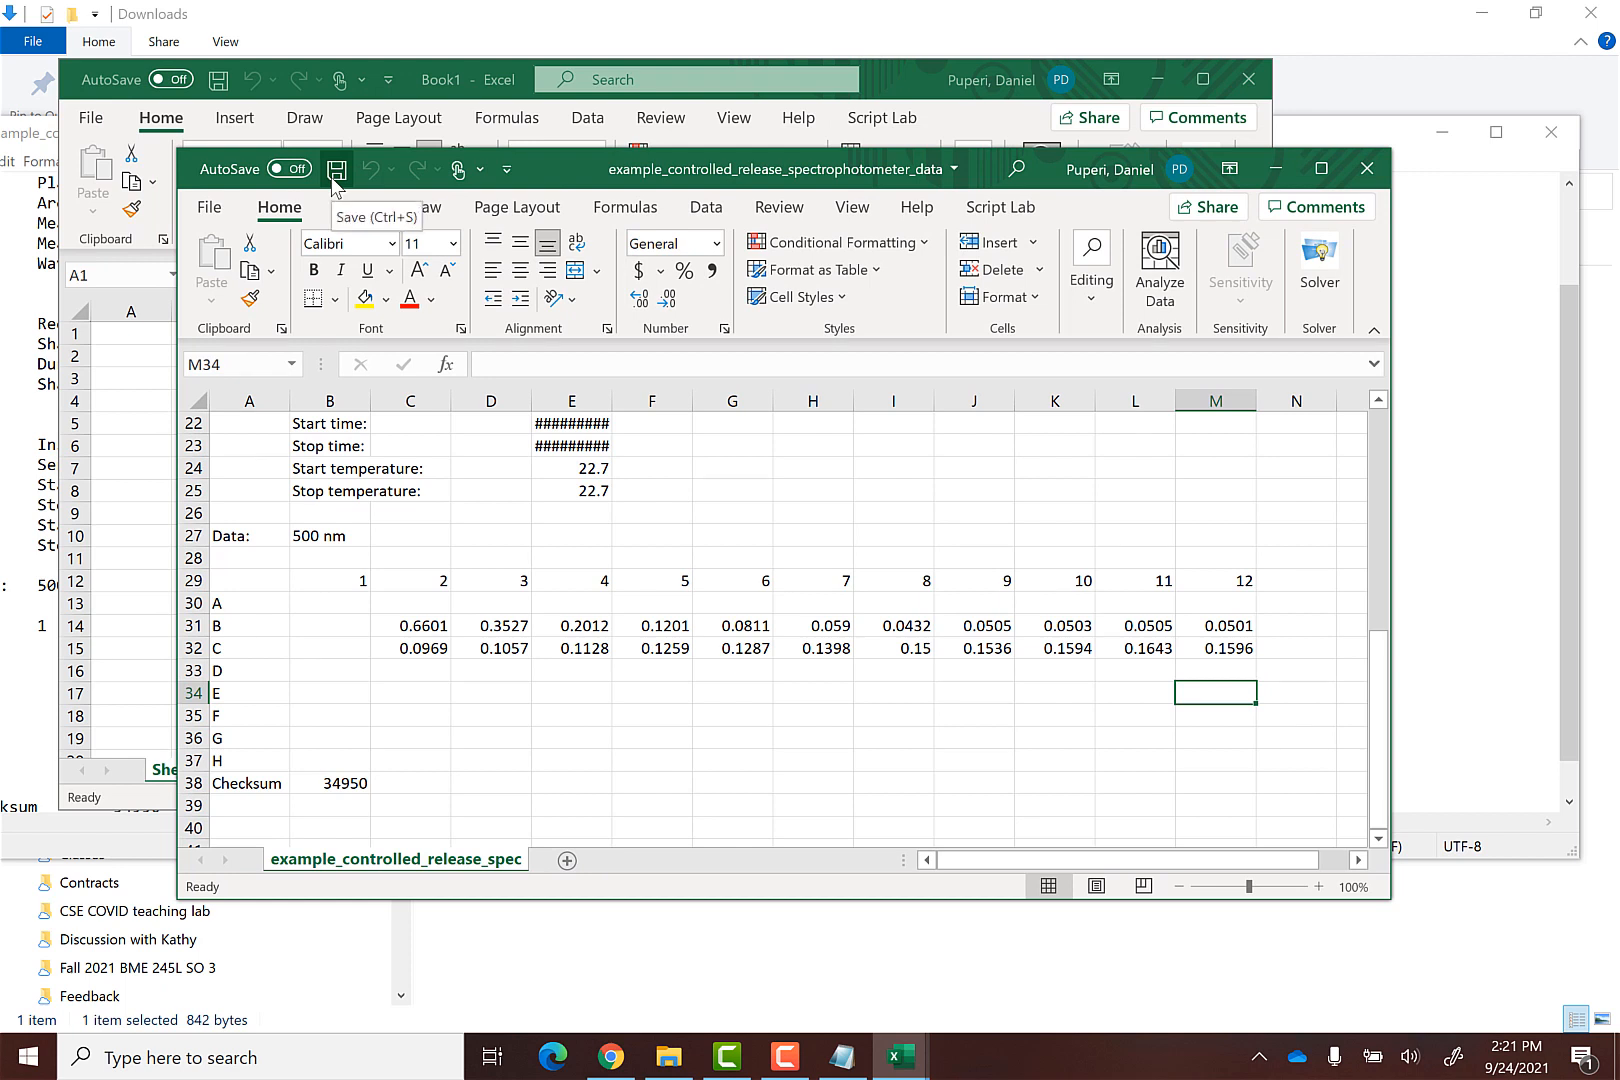
mouse_move(344, 190)
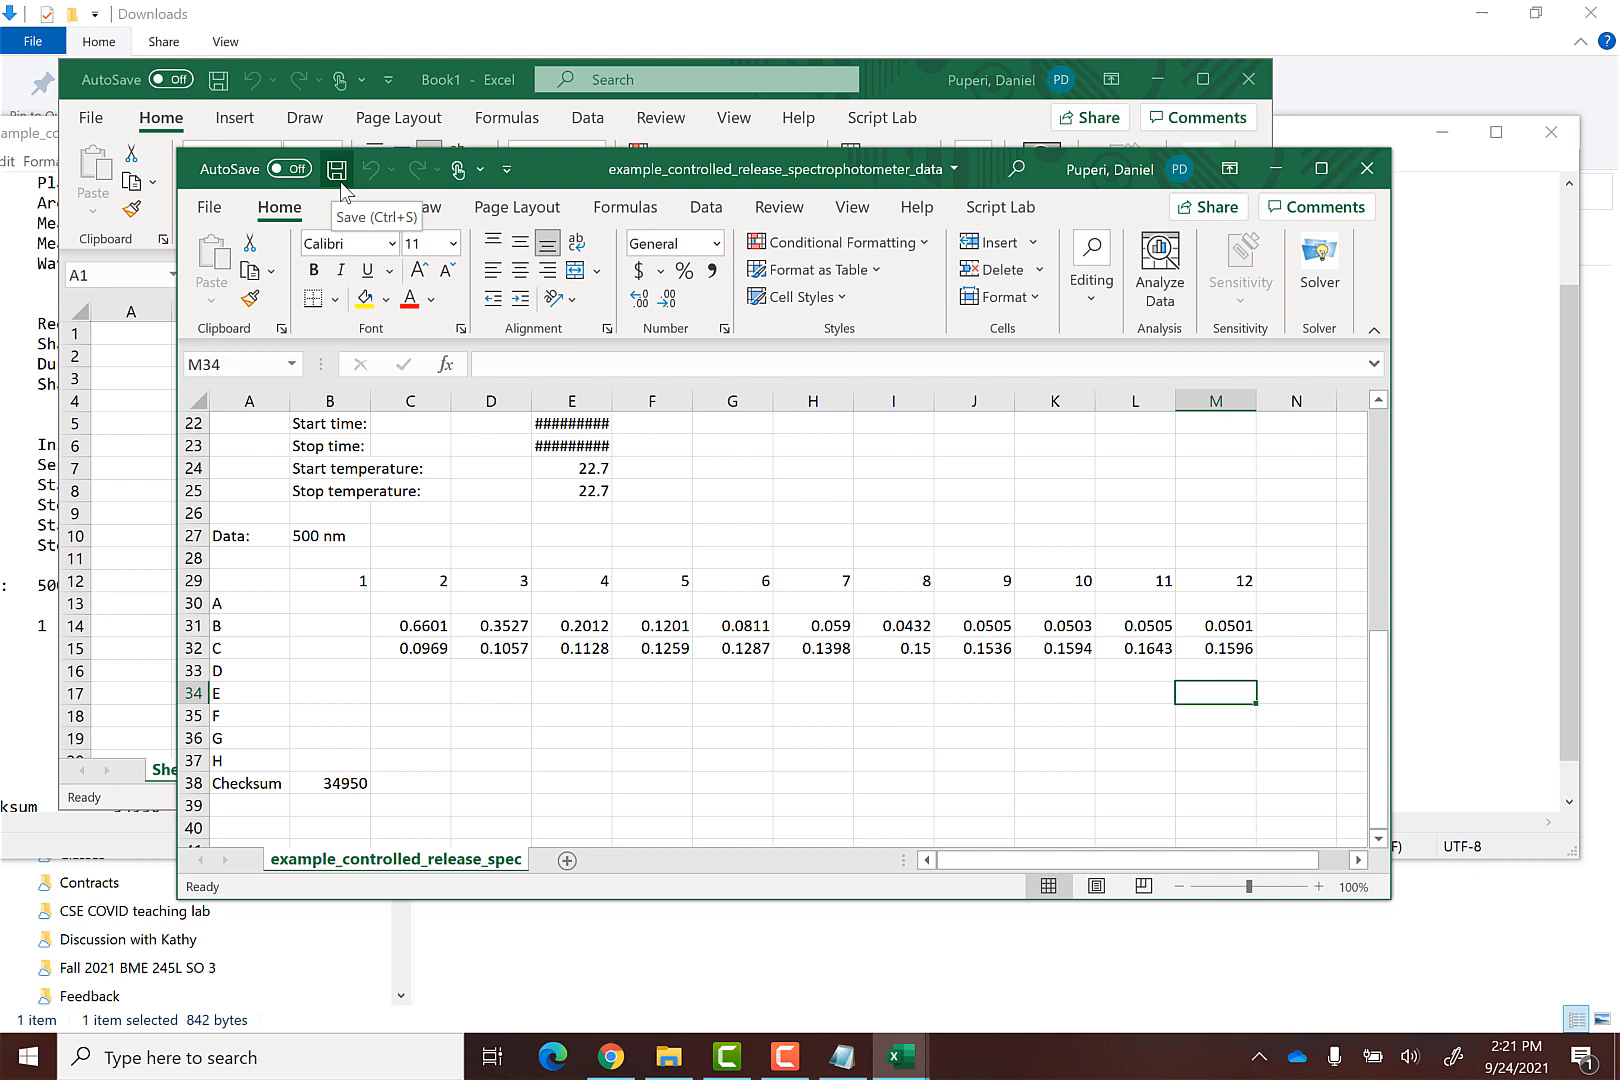
left_click(206, 208)
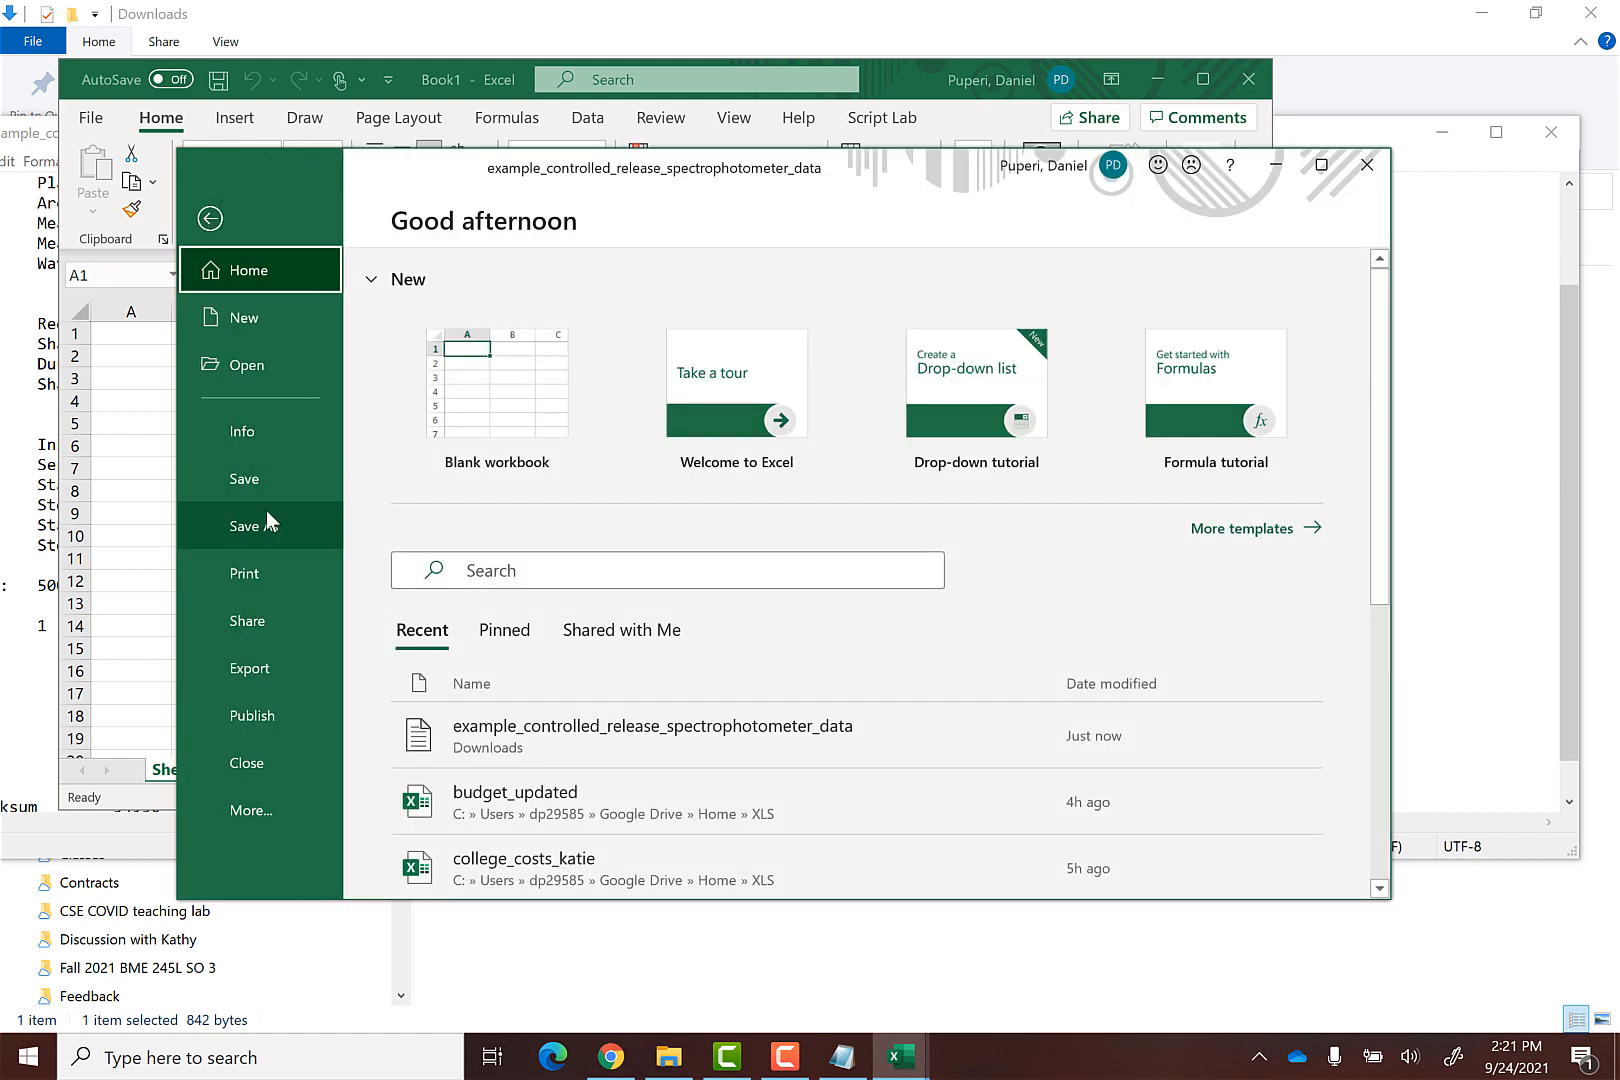
Save As the data in Downloads, changing the format from Text (Tab delimited) to Excel Workbook (*.xlsx)
left_click(252, 526)
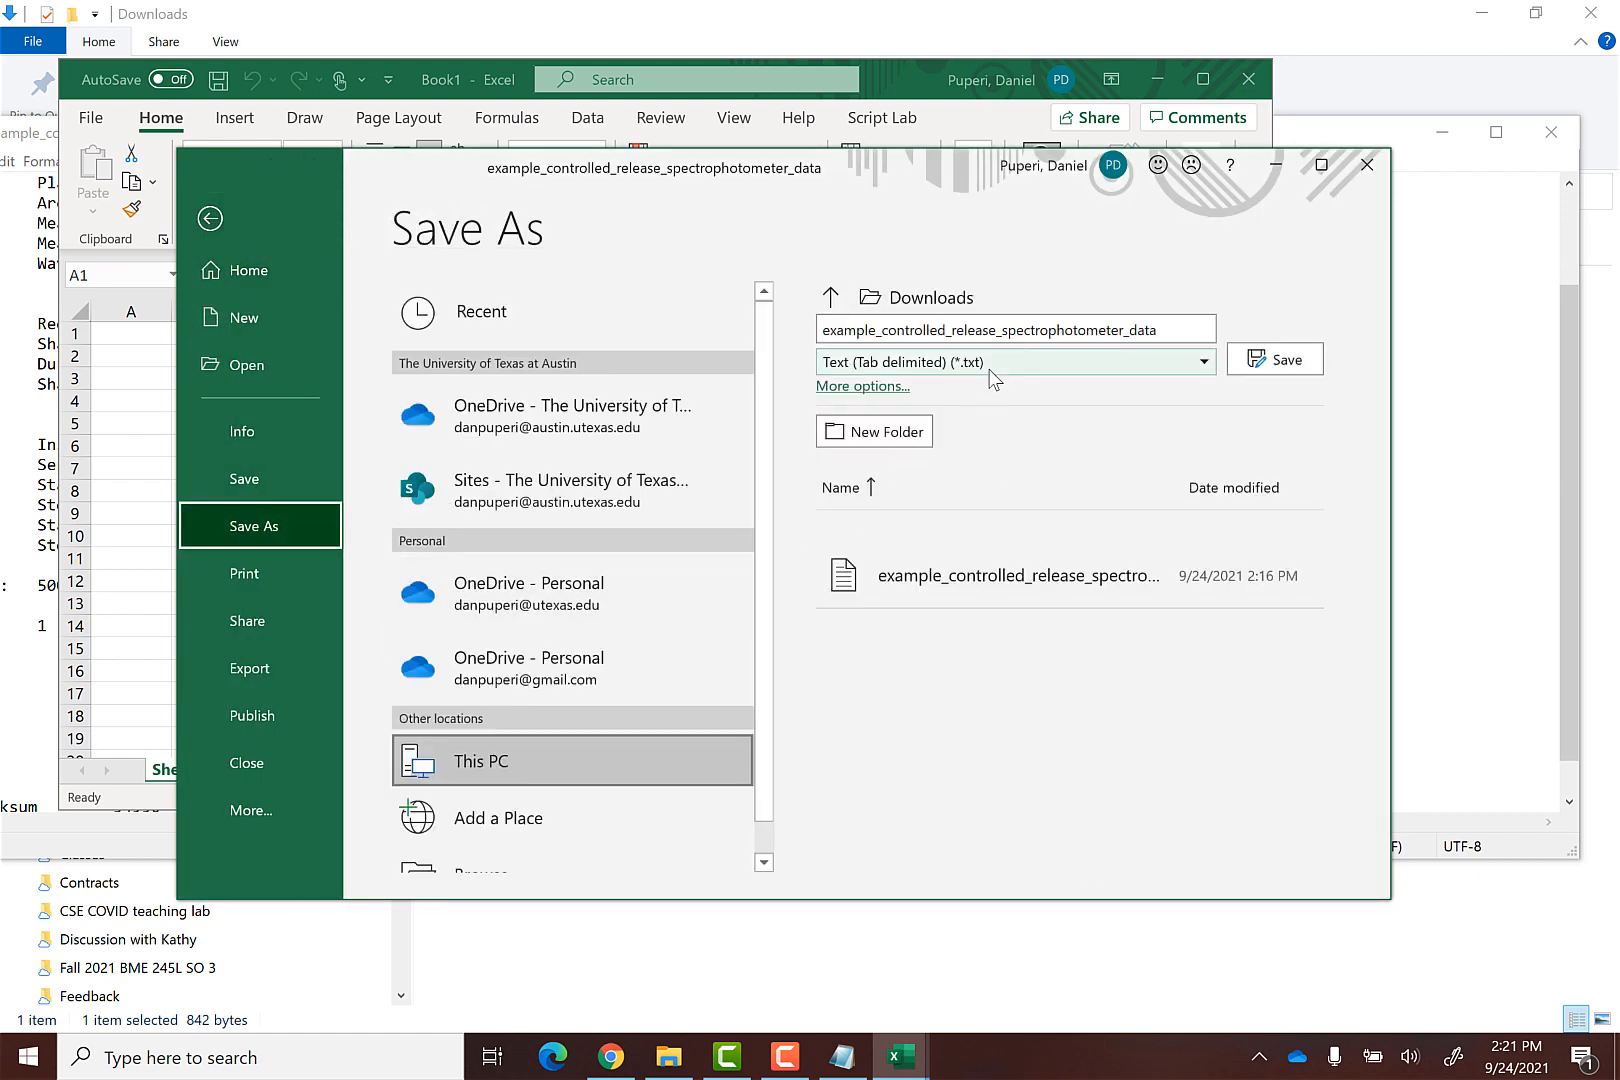
left_click(1202, 362)
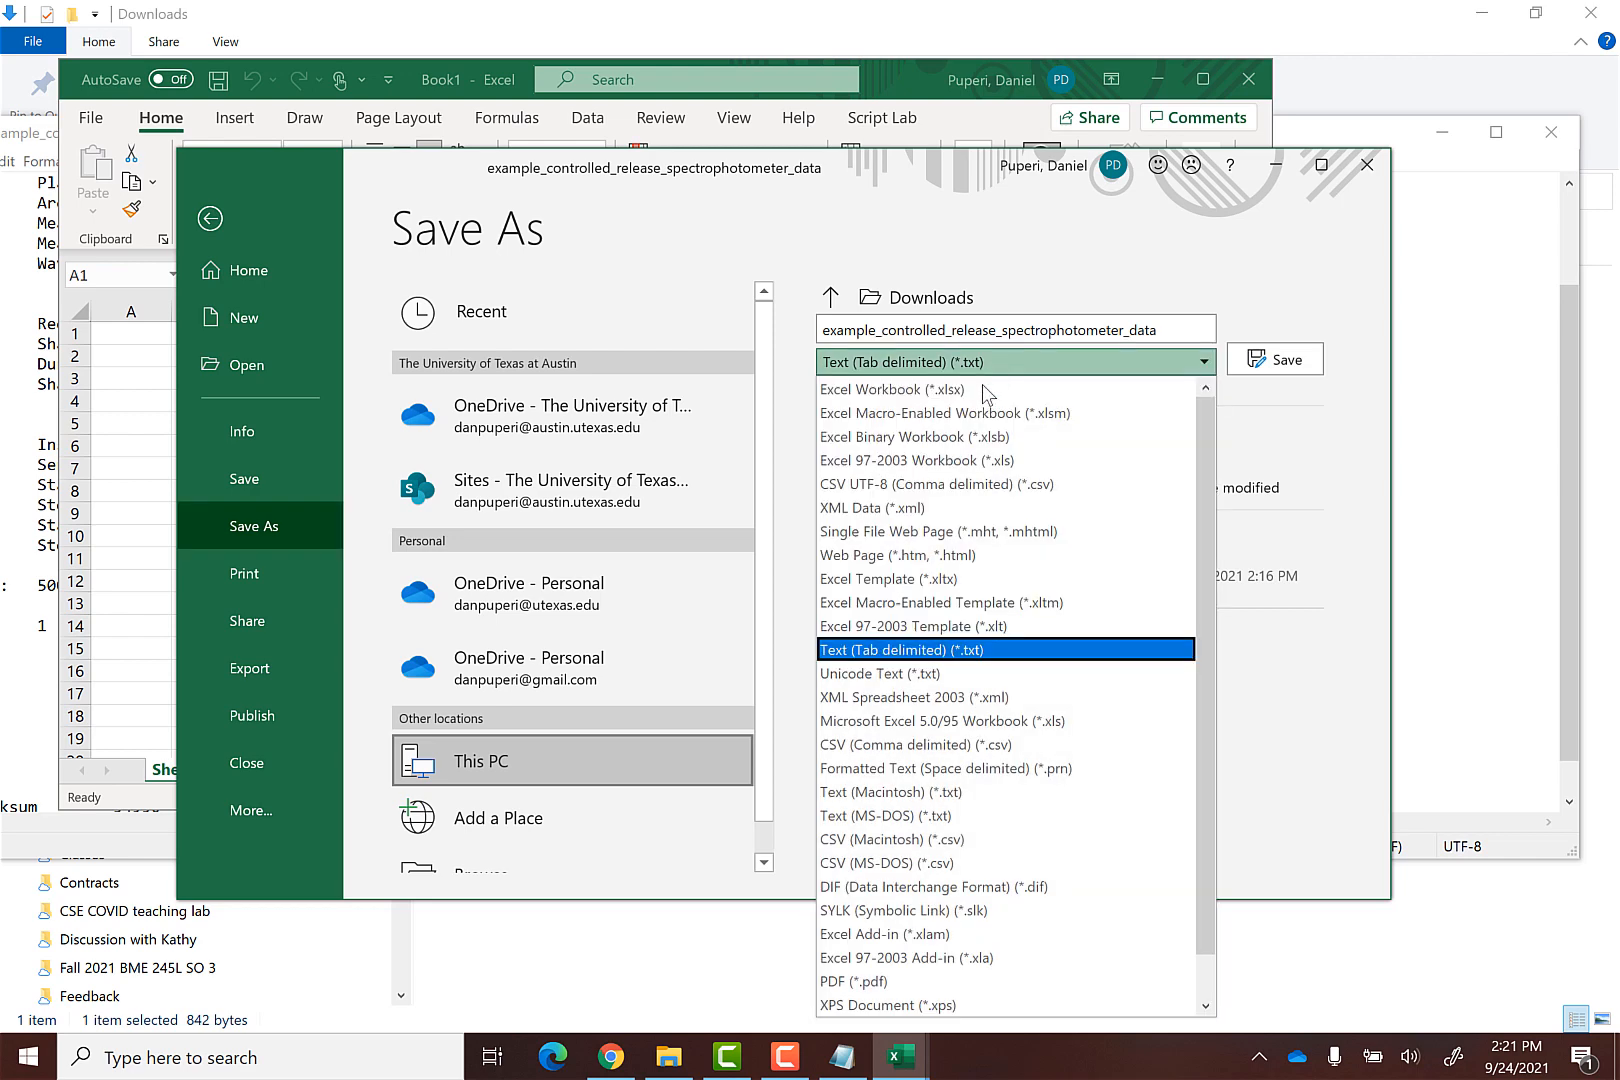
left_click(890, 390)
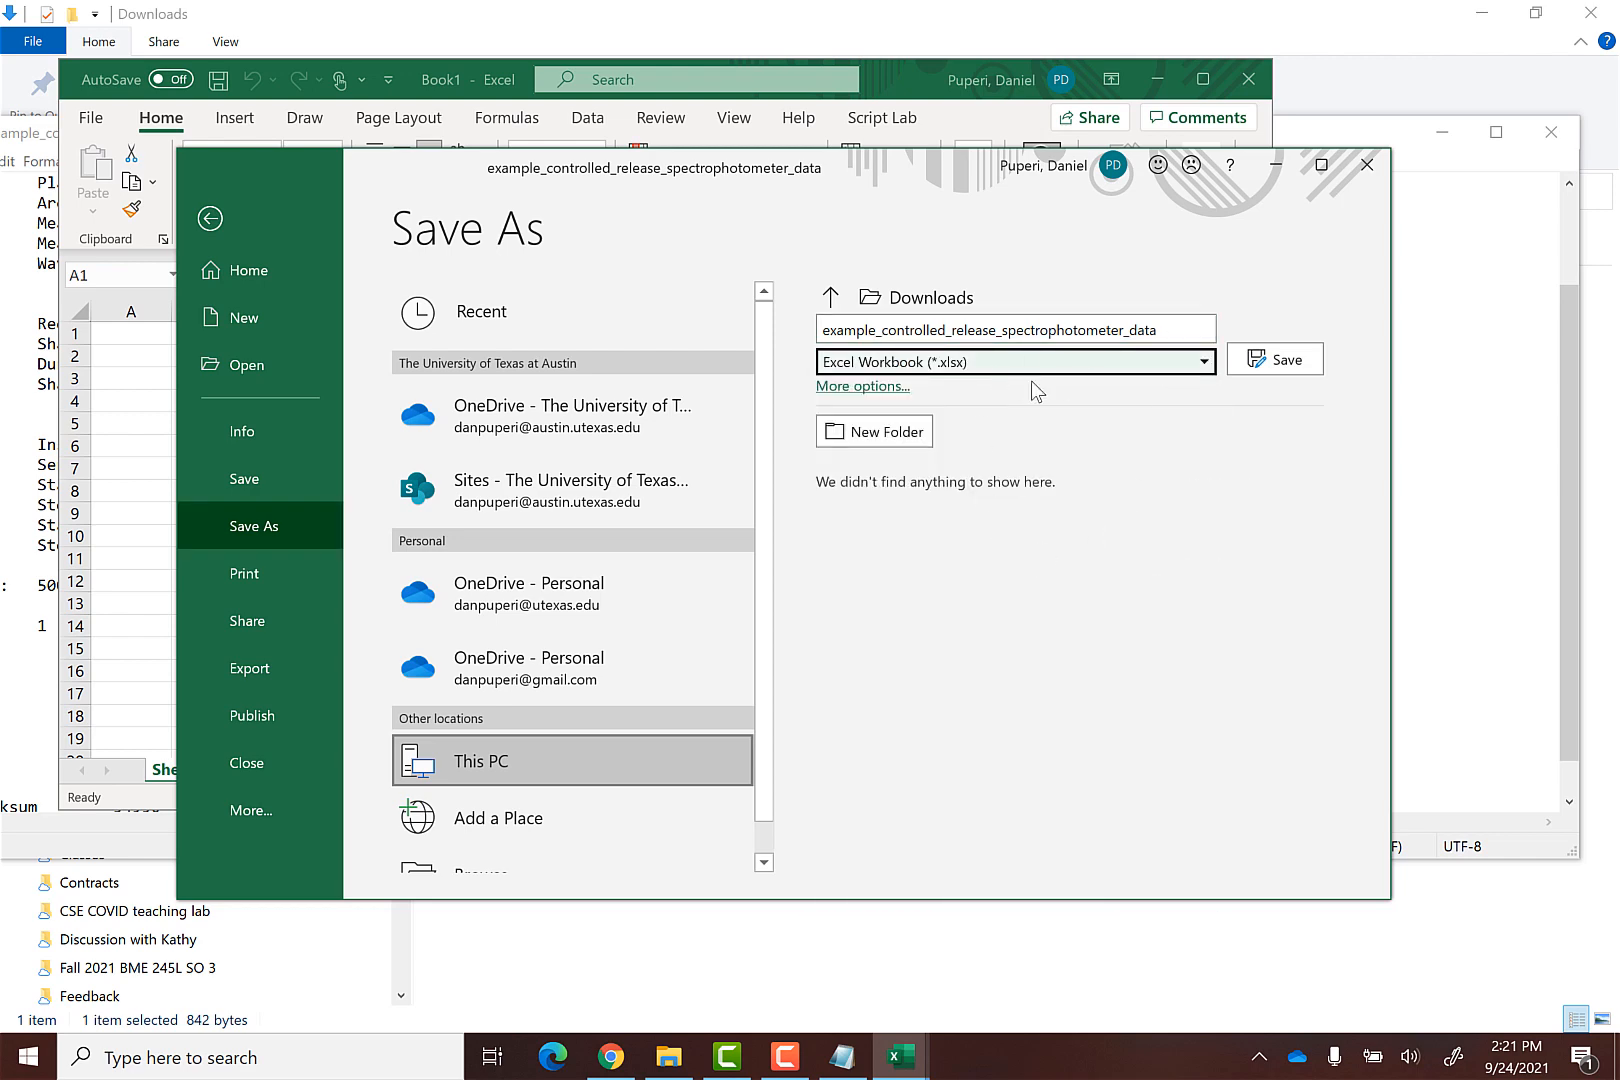
left_click(1274, 358)
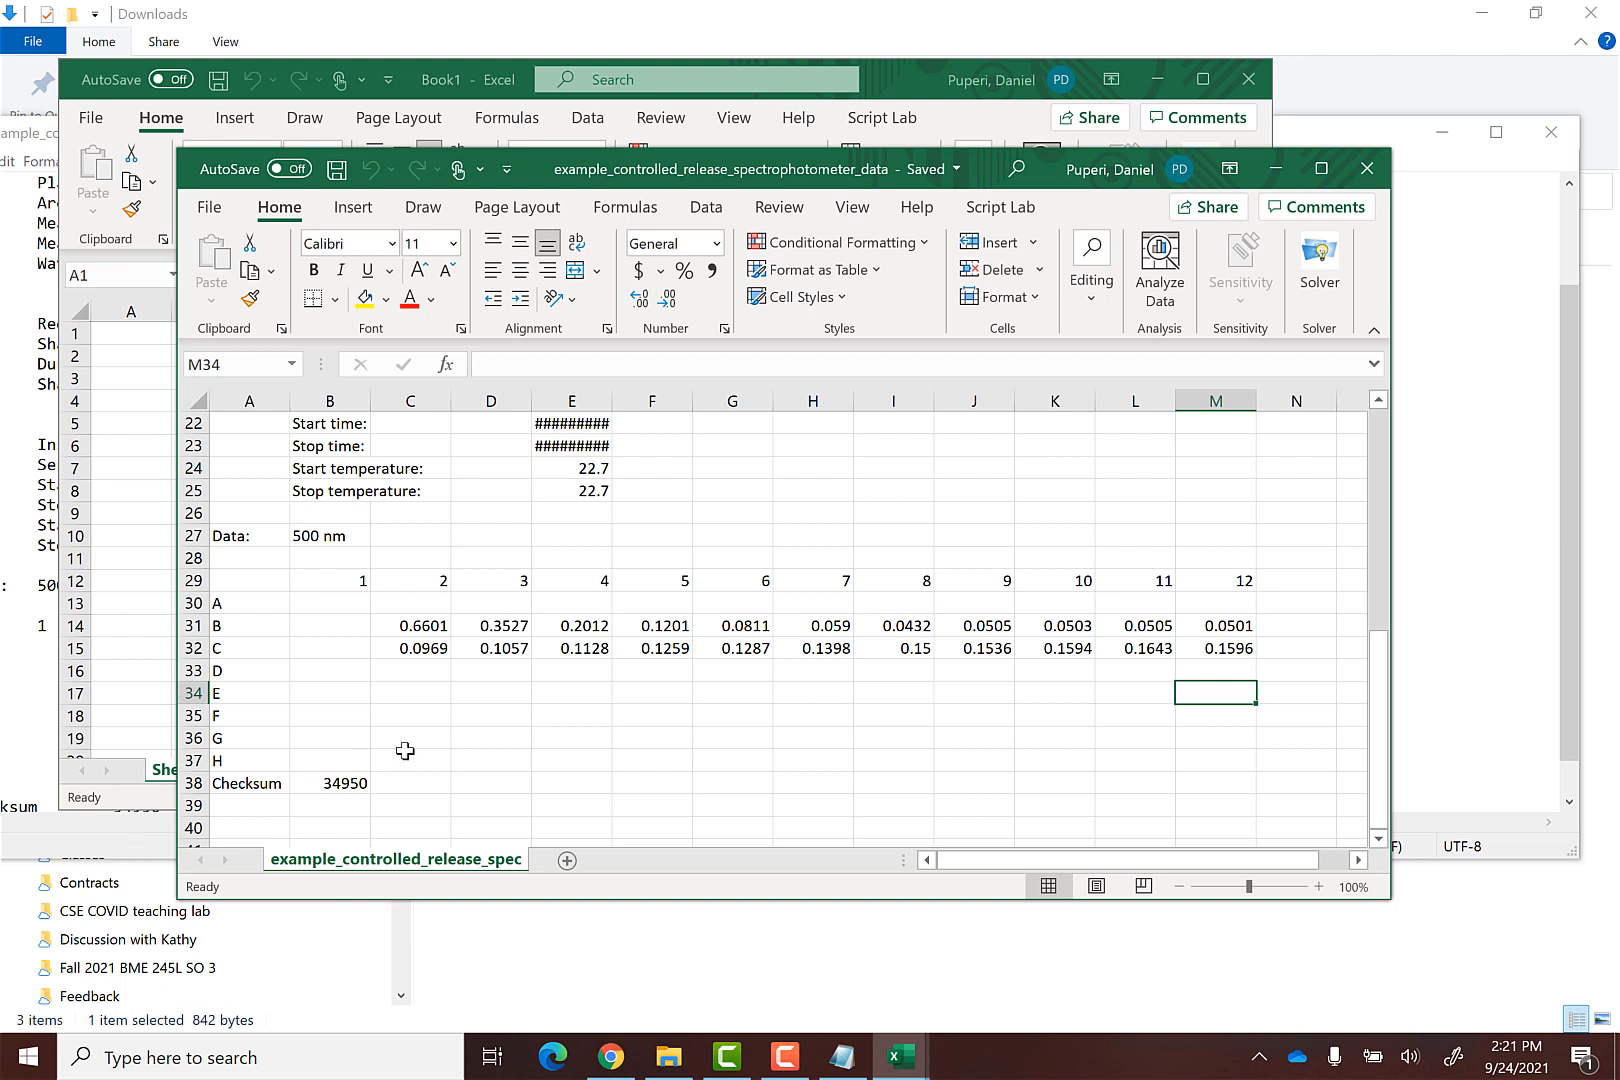
mouse_move(722, 696)
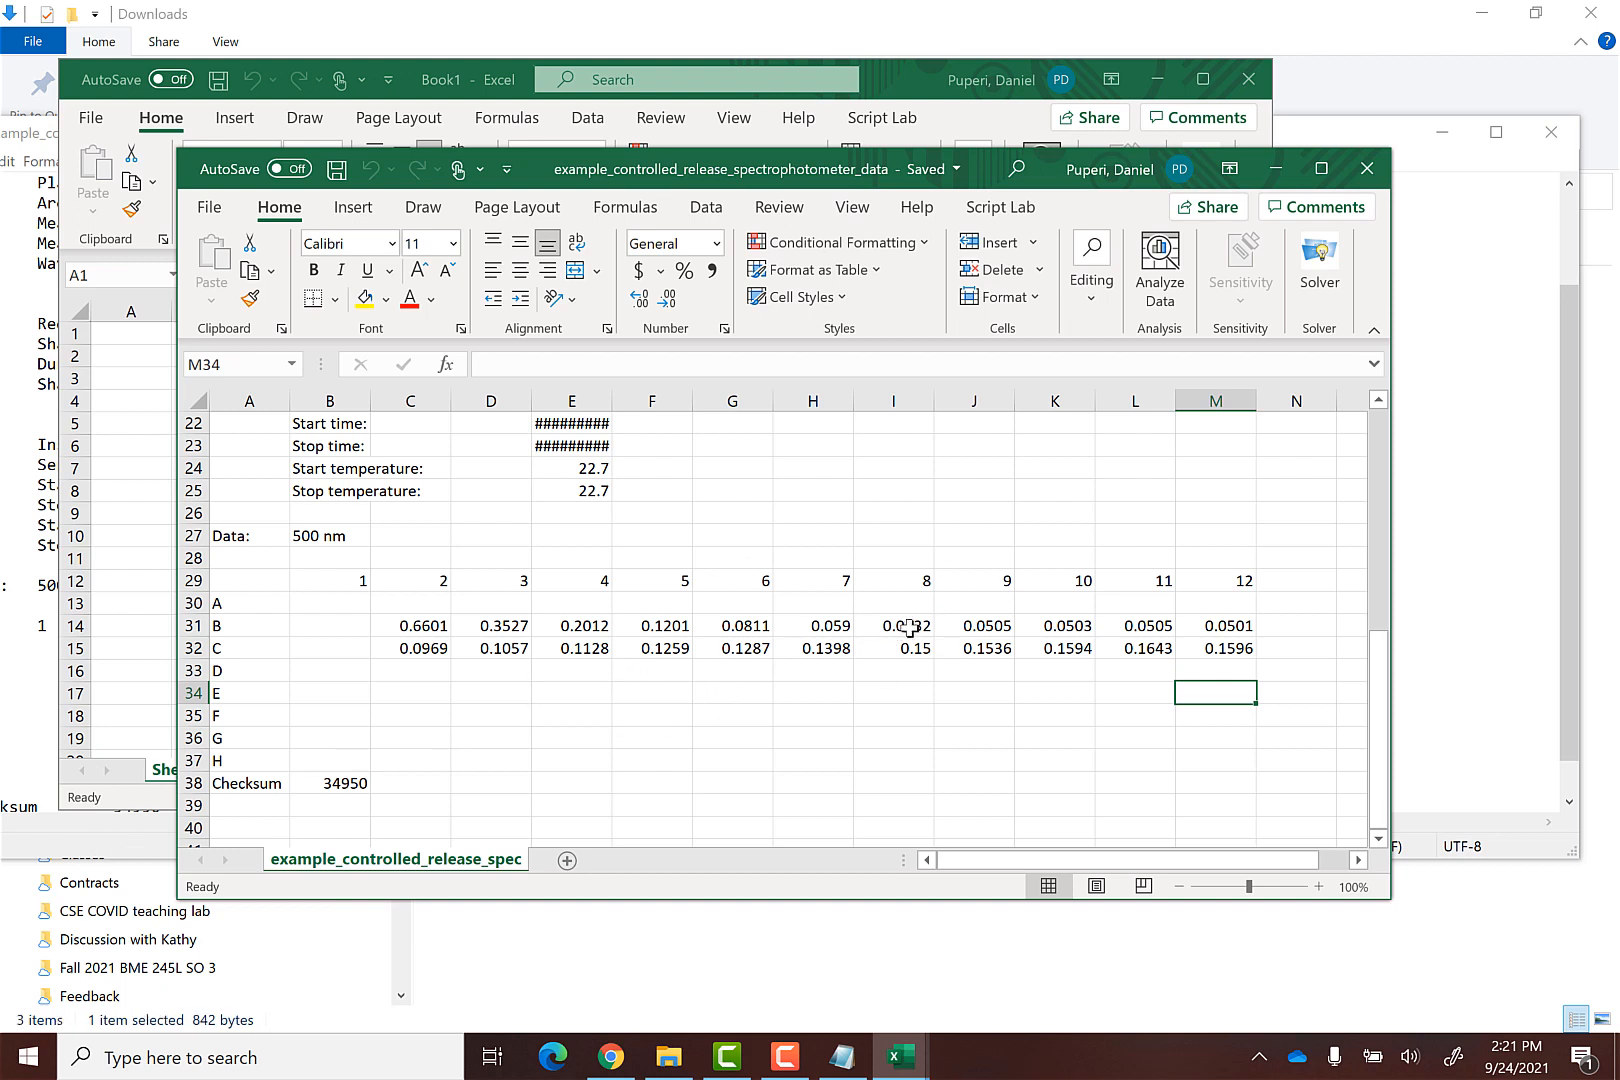
mouse_move(908, 626)
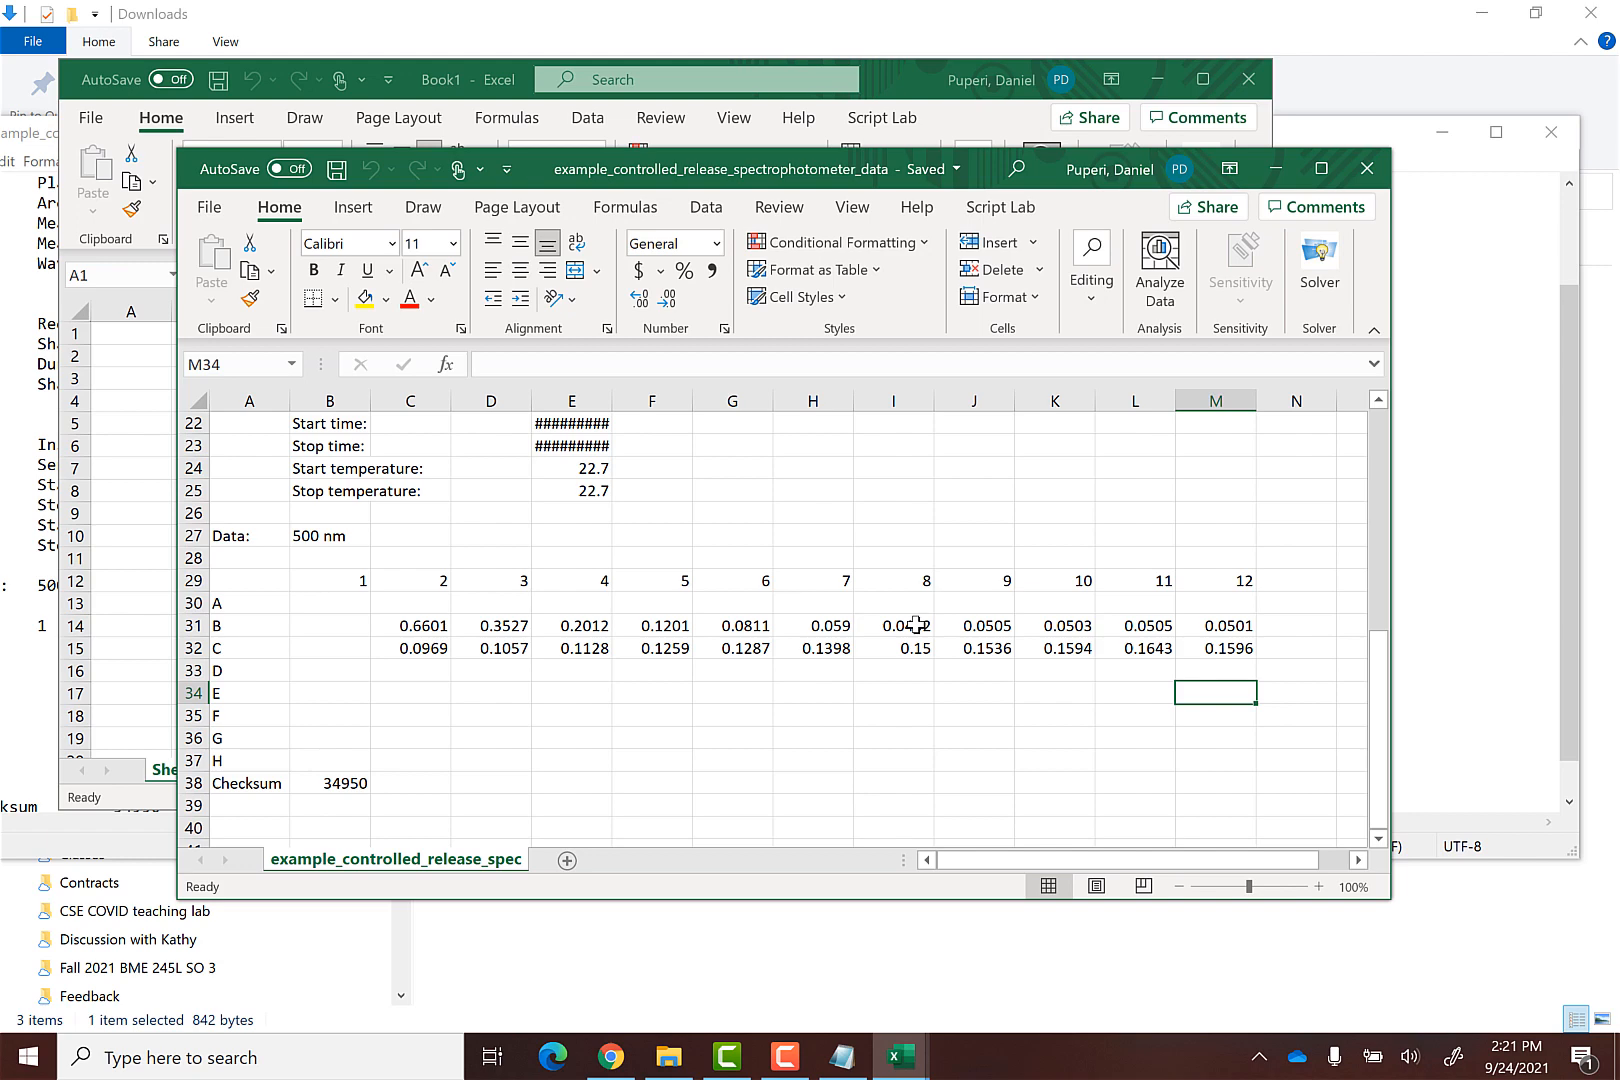